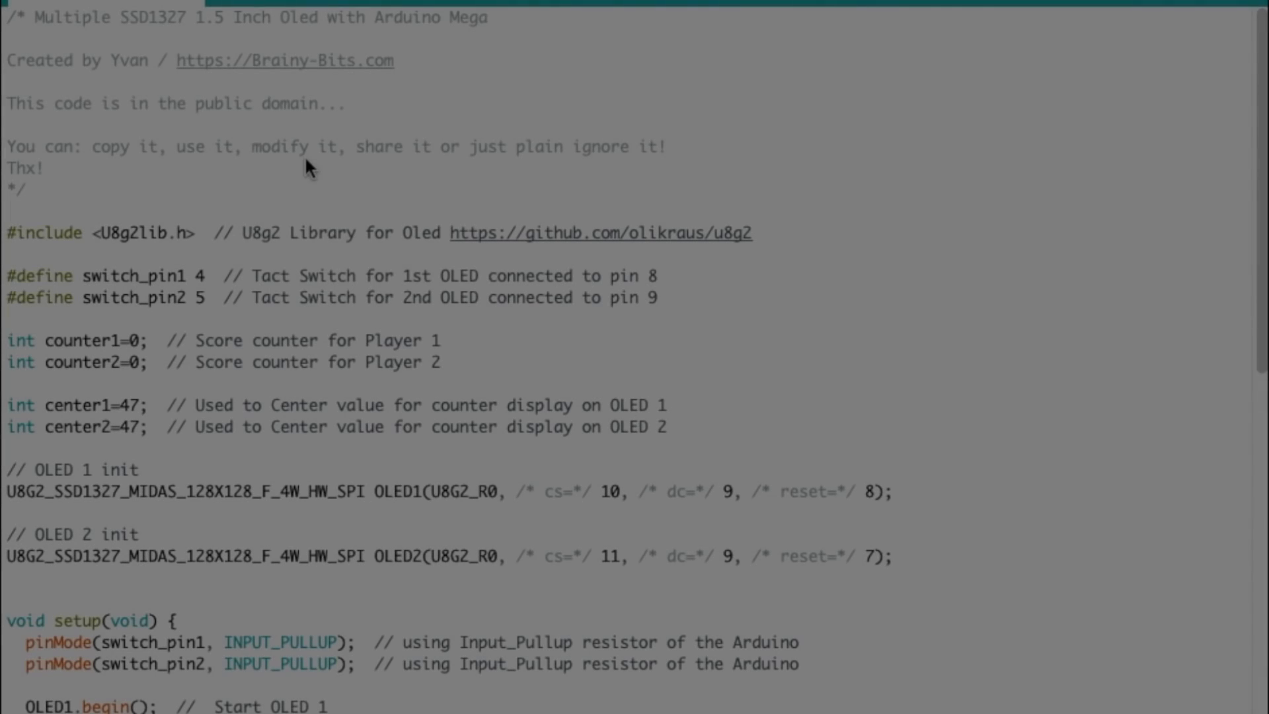
pyautogui.moveTo(130, 256)
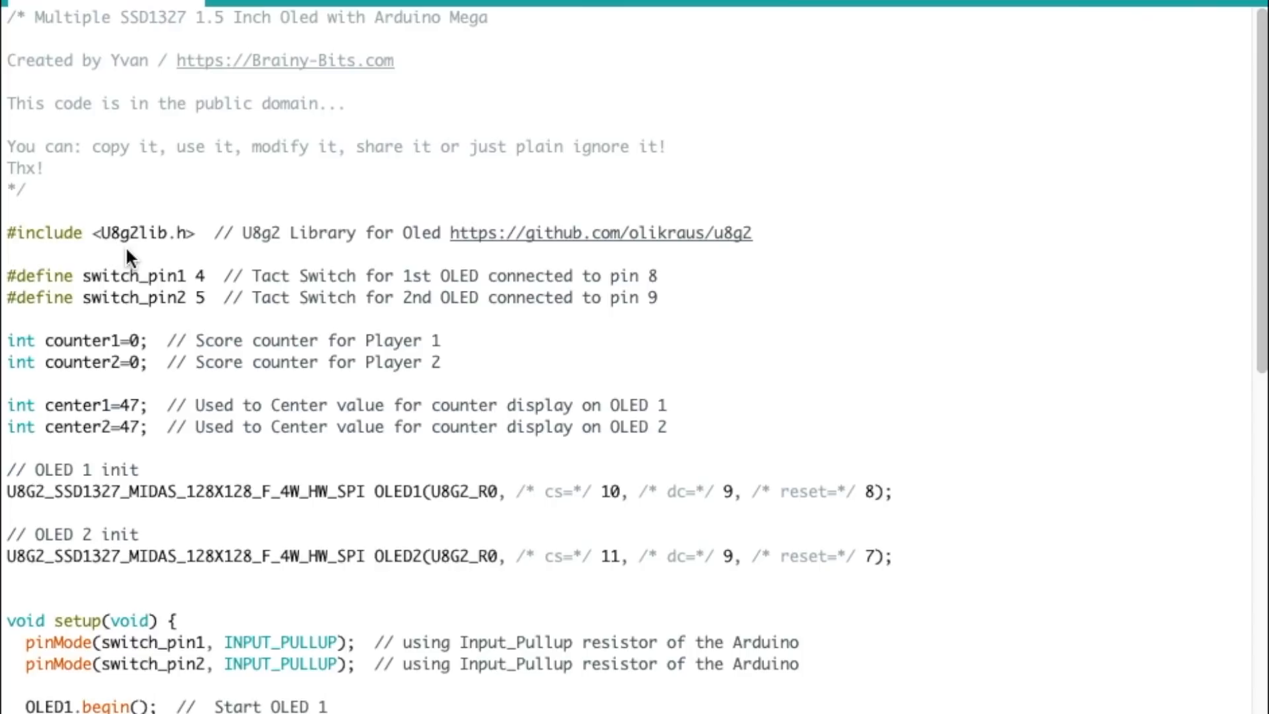
pyautogui.doubleClick(126, 233)
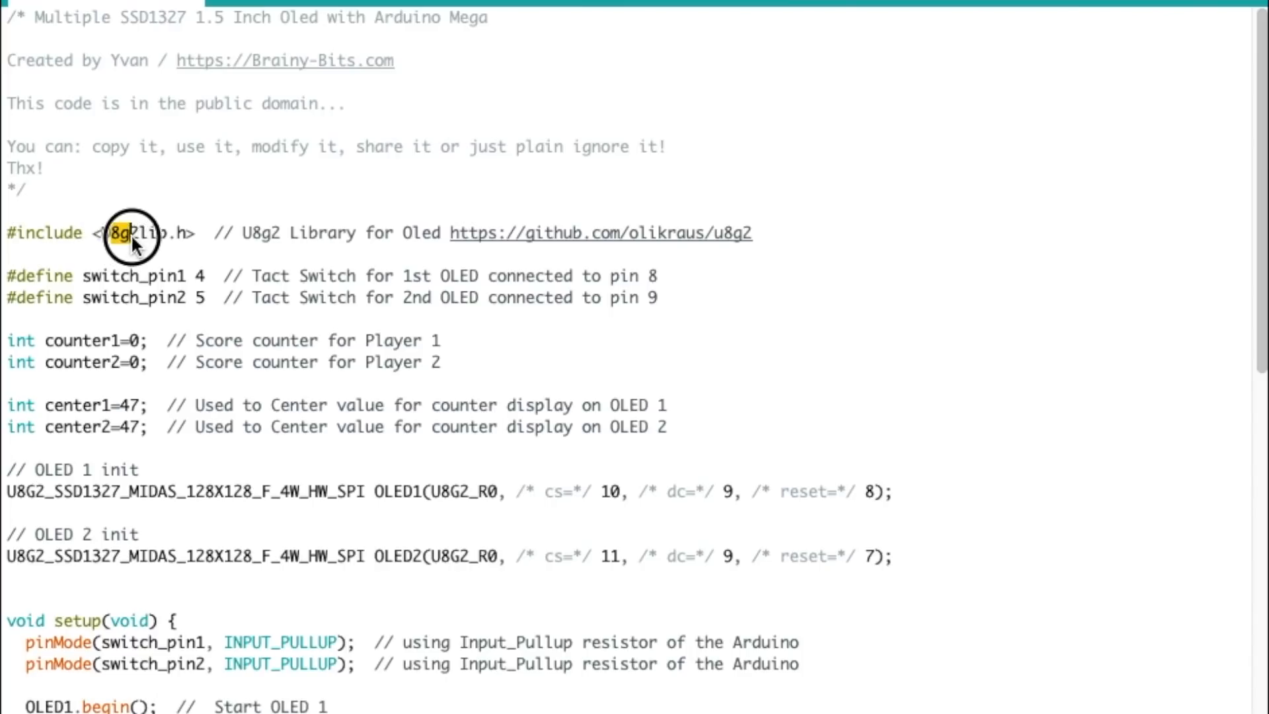
pyautogui.doubleClick(134, 233)
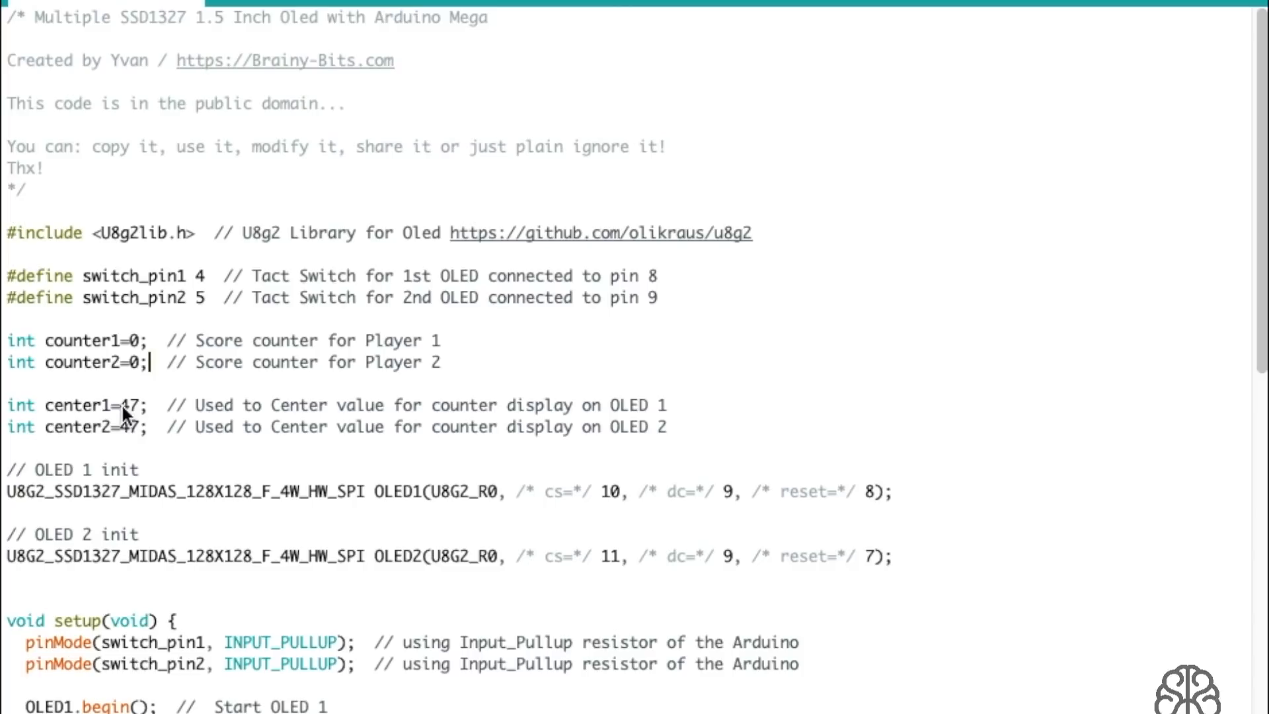
pyautogui.doubleClick(129, 406)
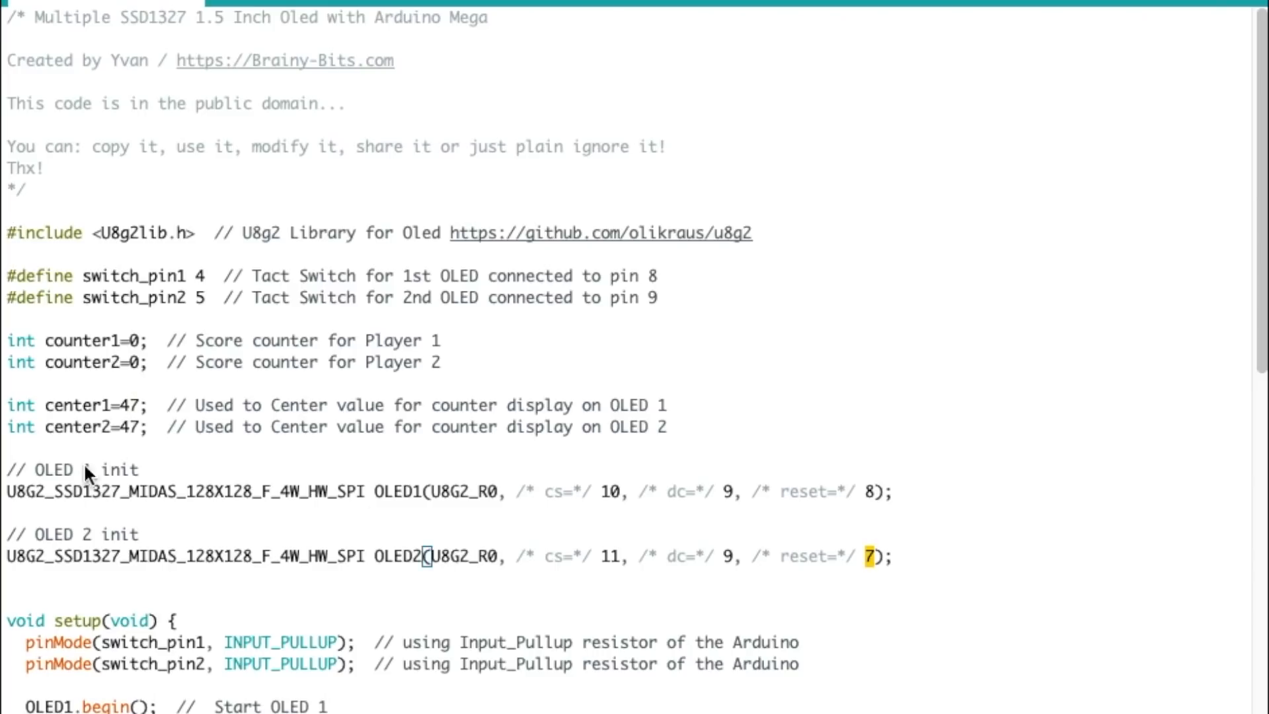
pyautogui.moveTo(91, 493)
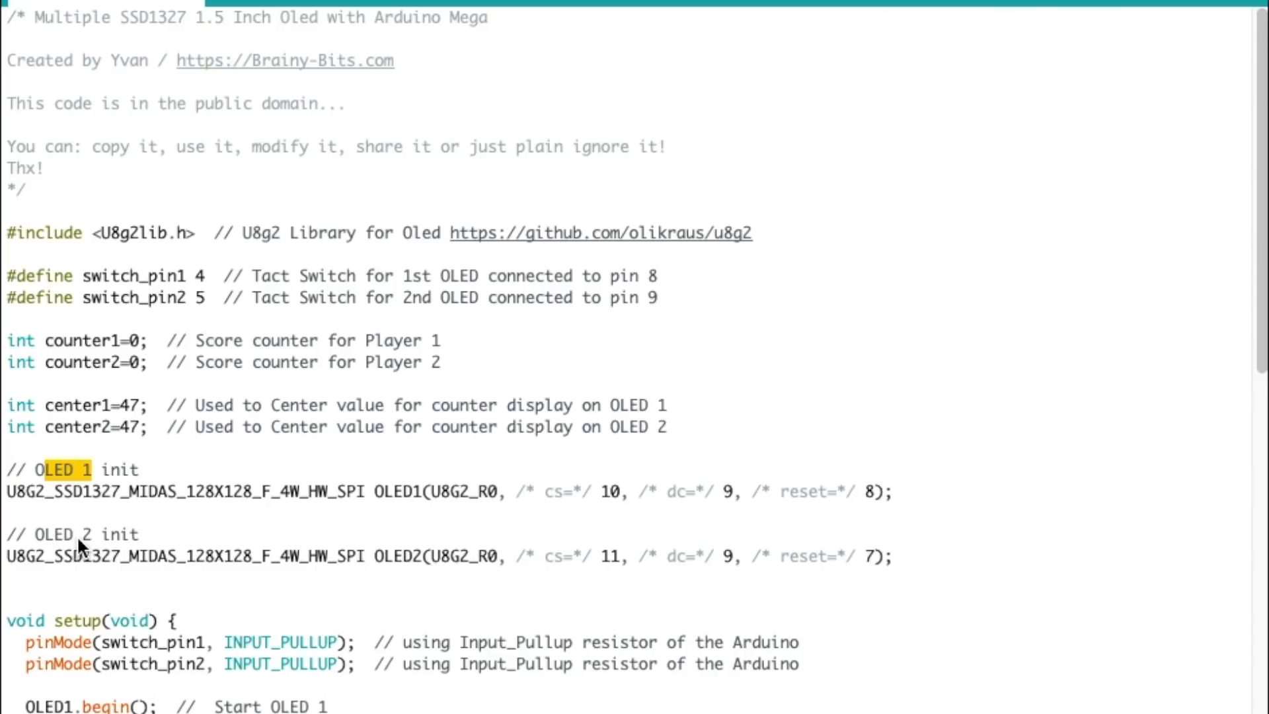
pyautogui.doubleClick(81, 533)
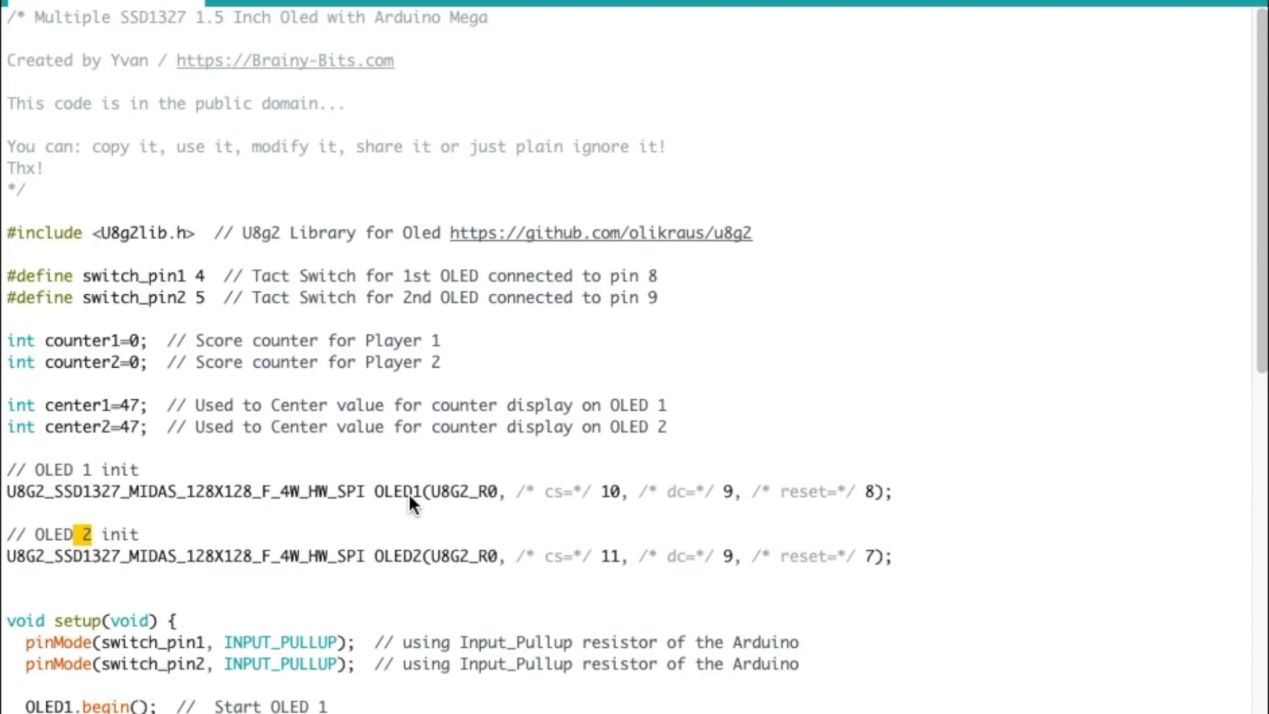
pyautogui.doubleClick(485, 492)
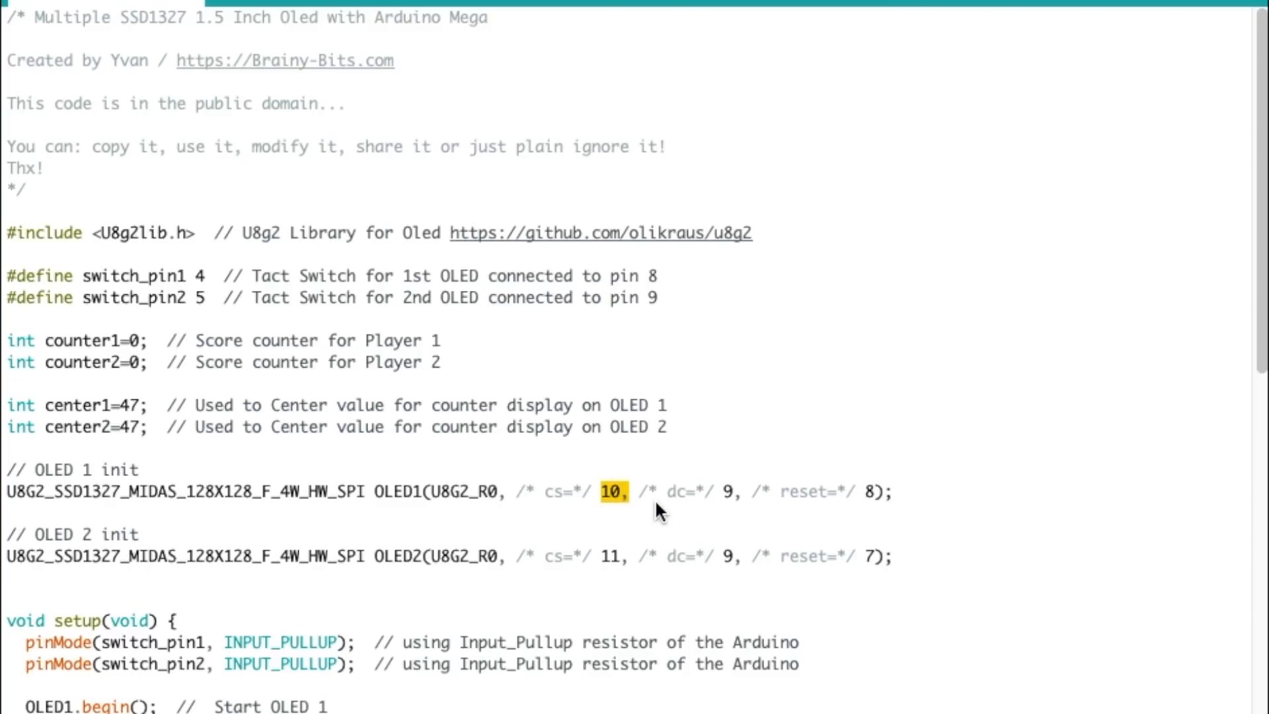
pyautogui.moveTo(732, 503)
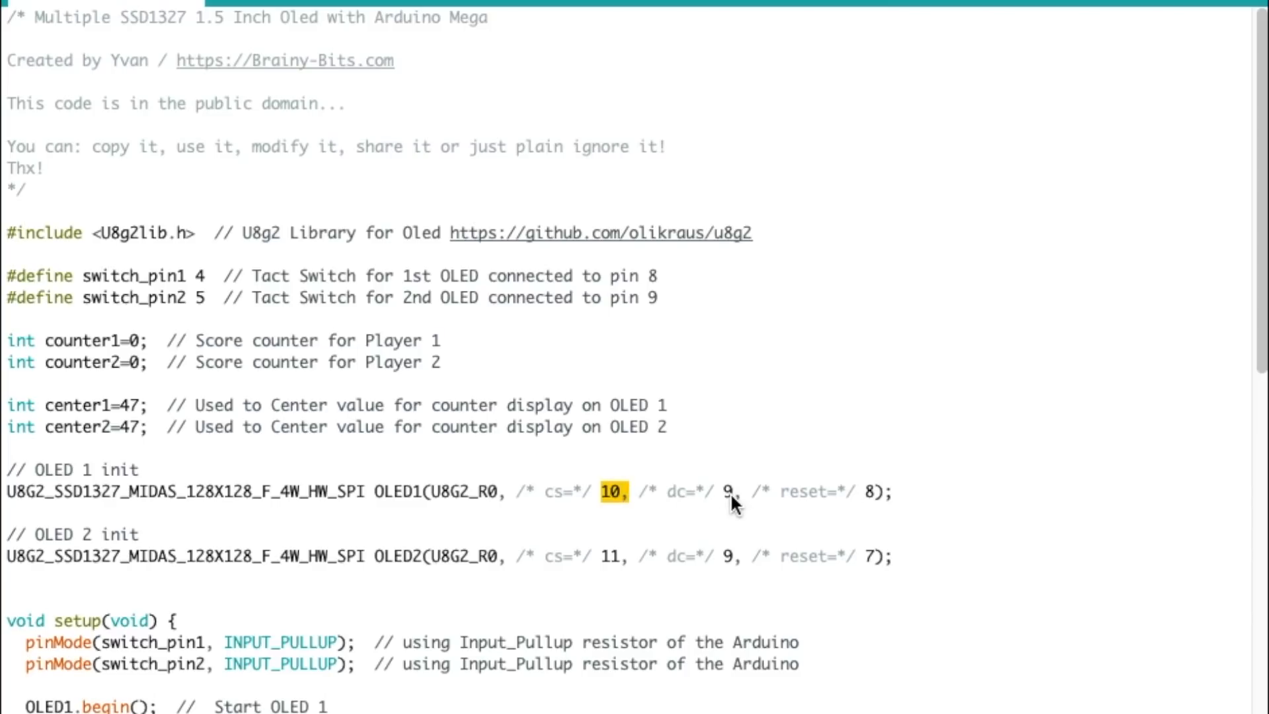
pyautogui.moveTo(875, 504)
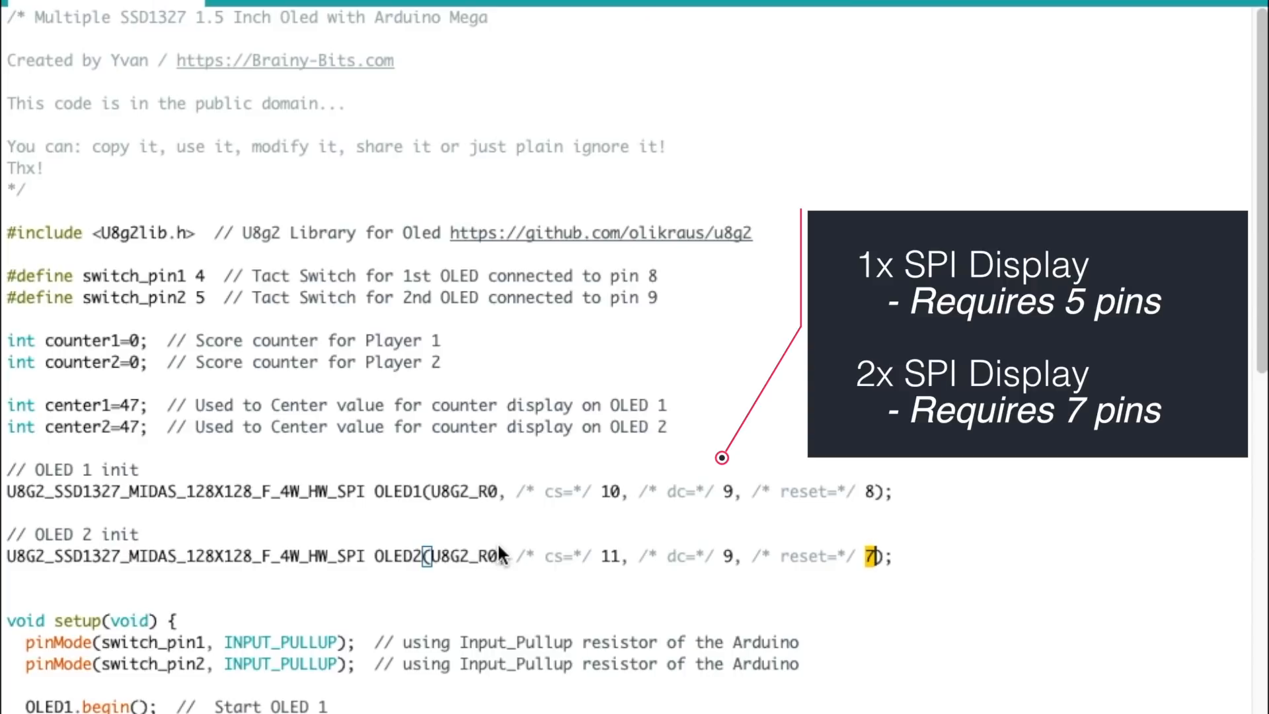
pyautogui.scroll(-3)
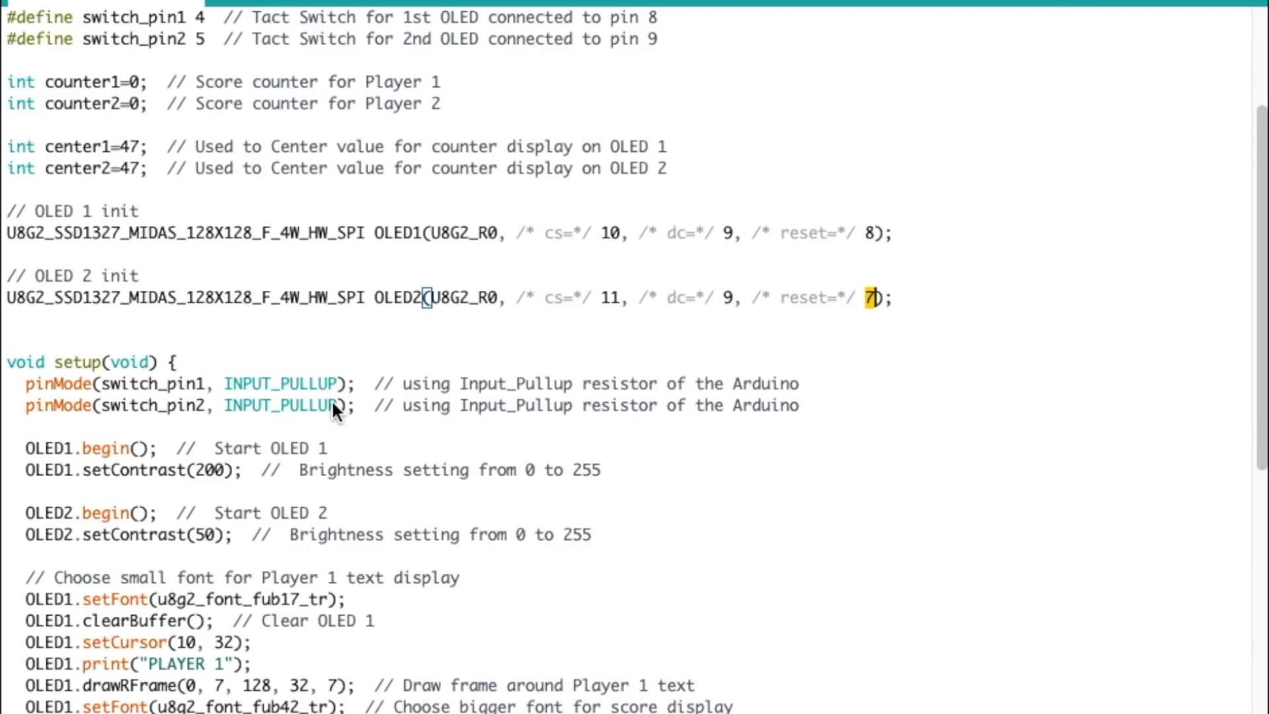
pyautogui.moveTo(97, 457)
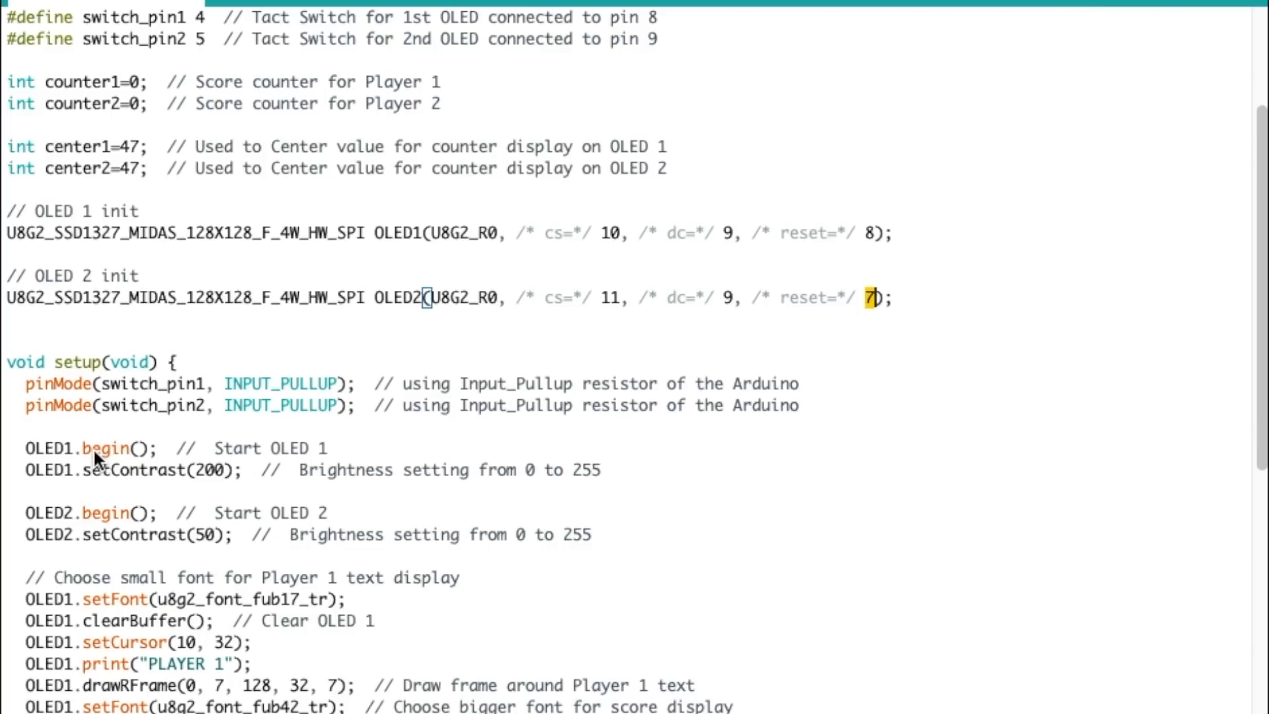
pyautogui.doubleClick(207, 470)
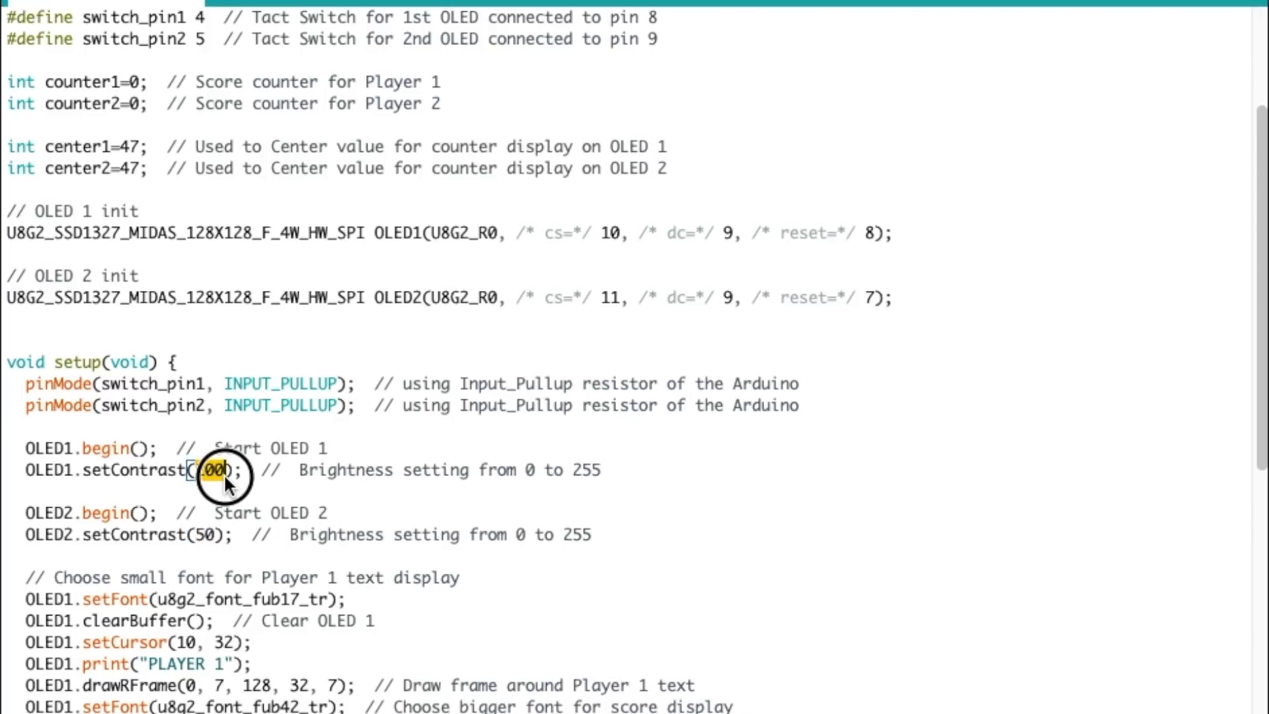
pyautogui.write('200')
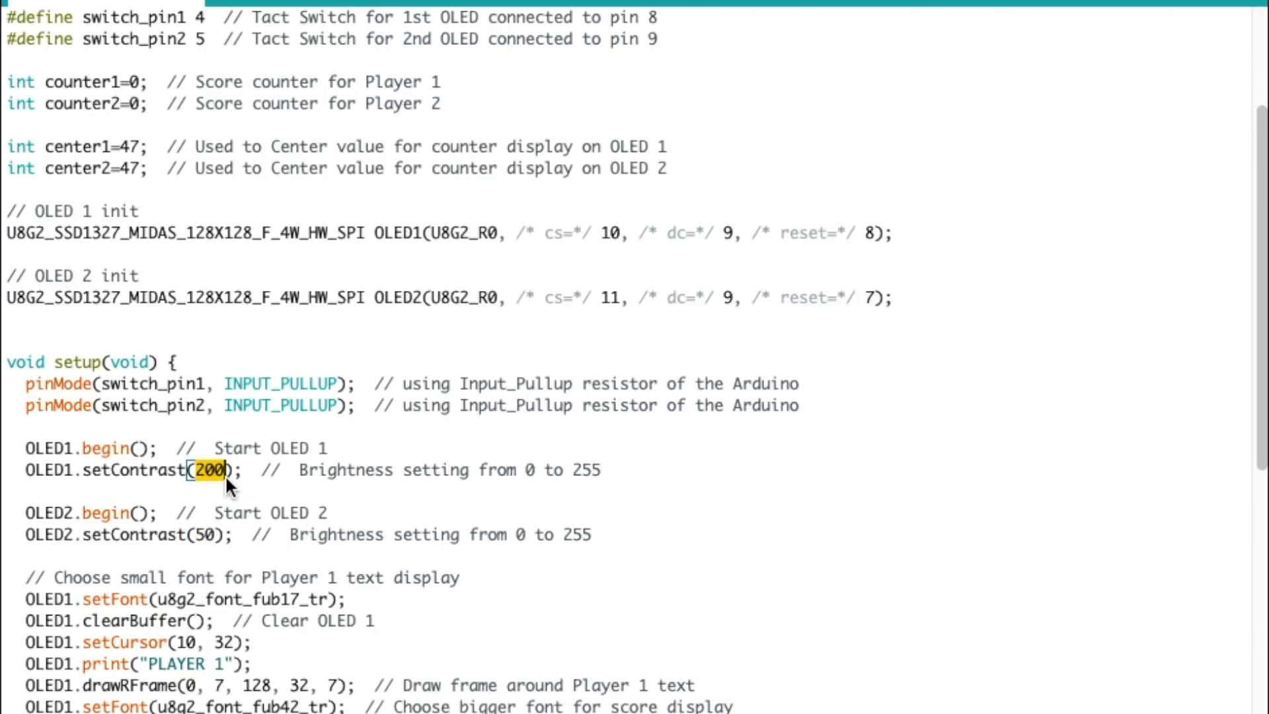
pyautogui.click(201, 534)
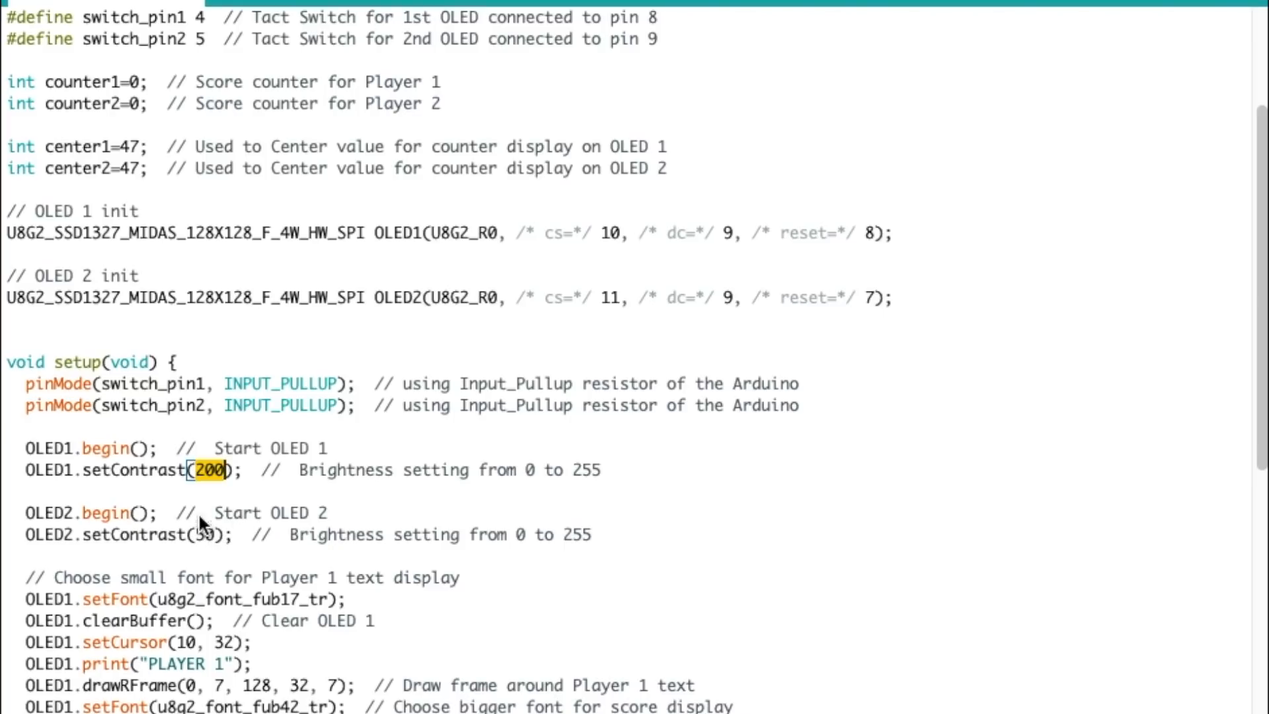
pyautogui.moveTo(214, 465)
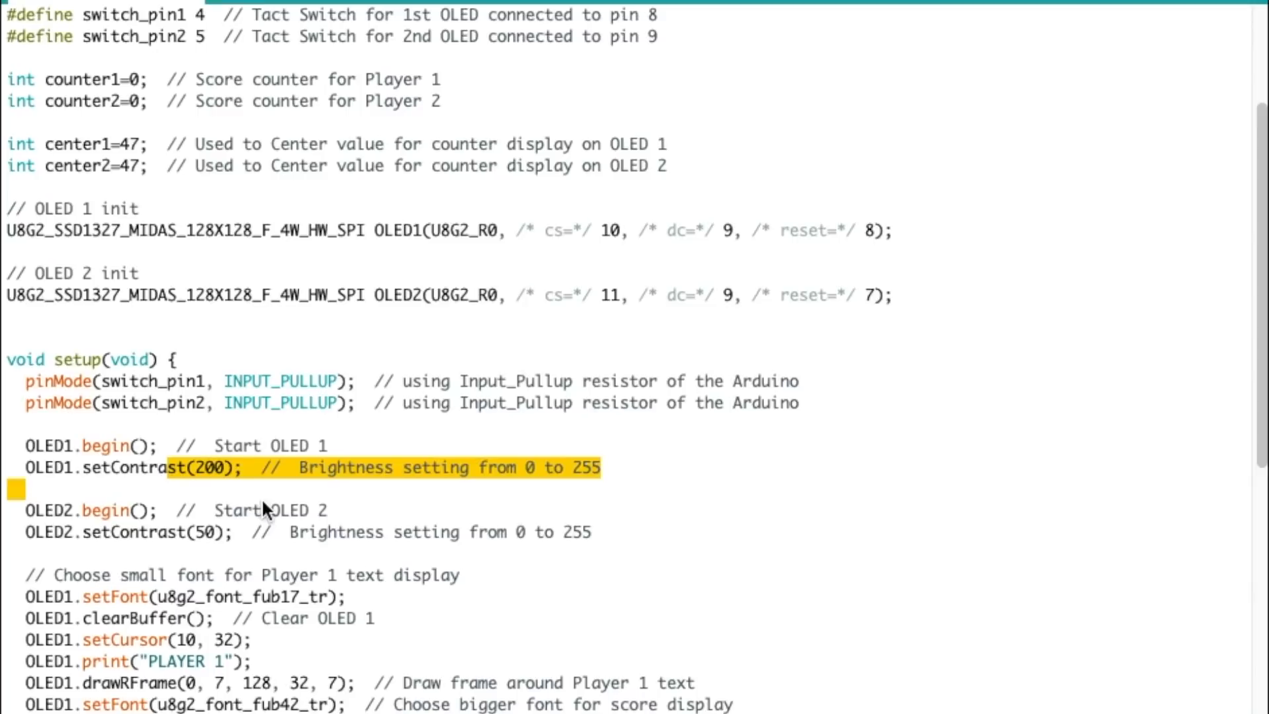
pyautogui.scroll(-3)
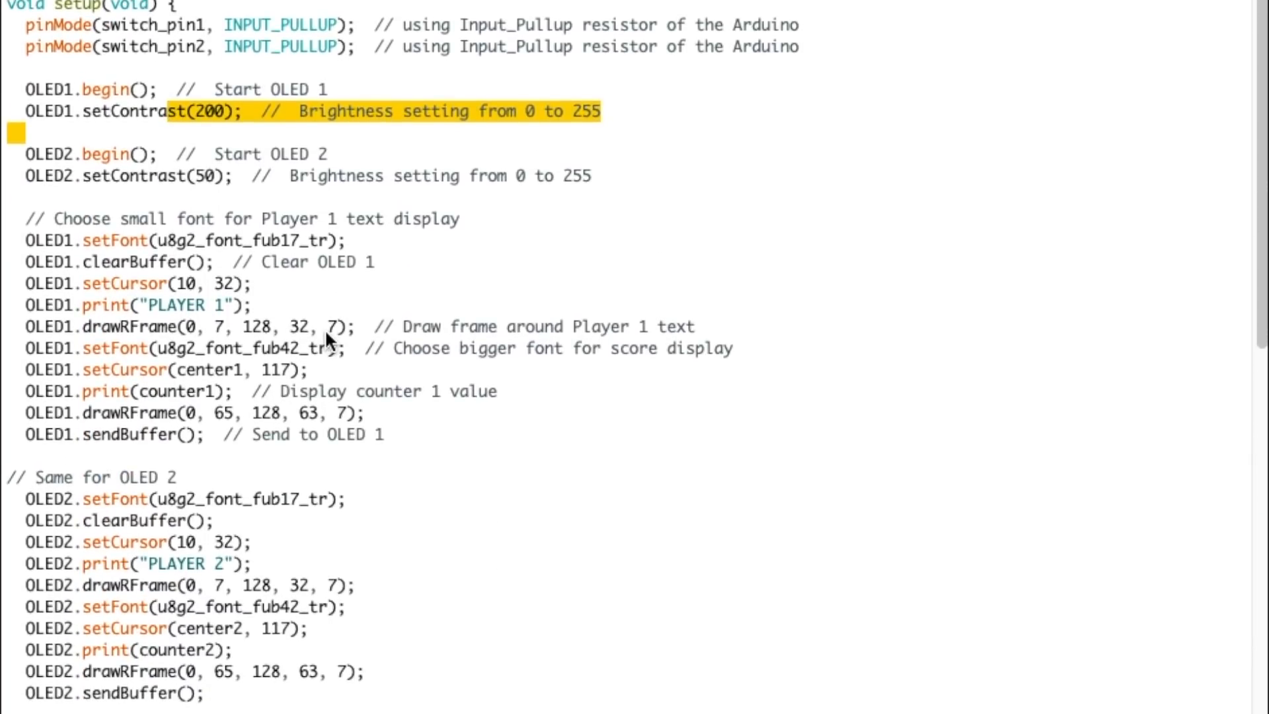
pyautogui.moveTo(305, 349)
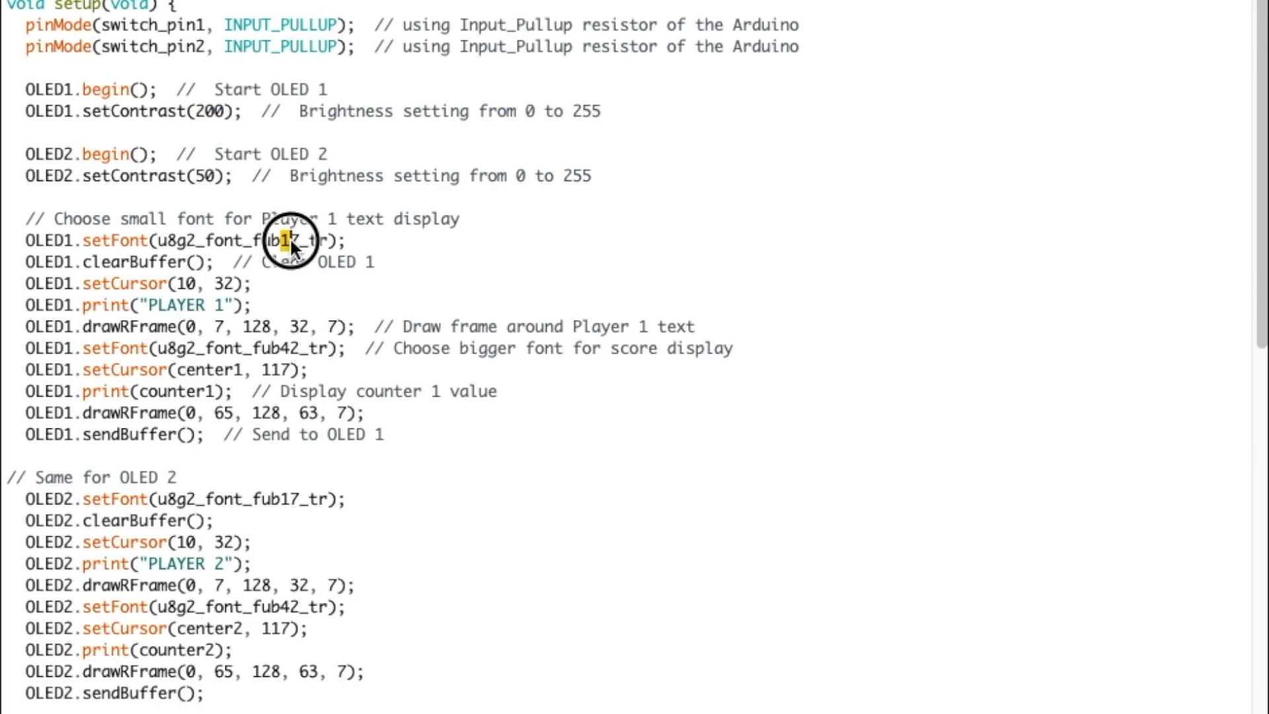
pyautogui.doubleClick(183, 306)
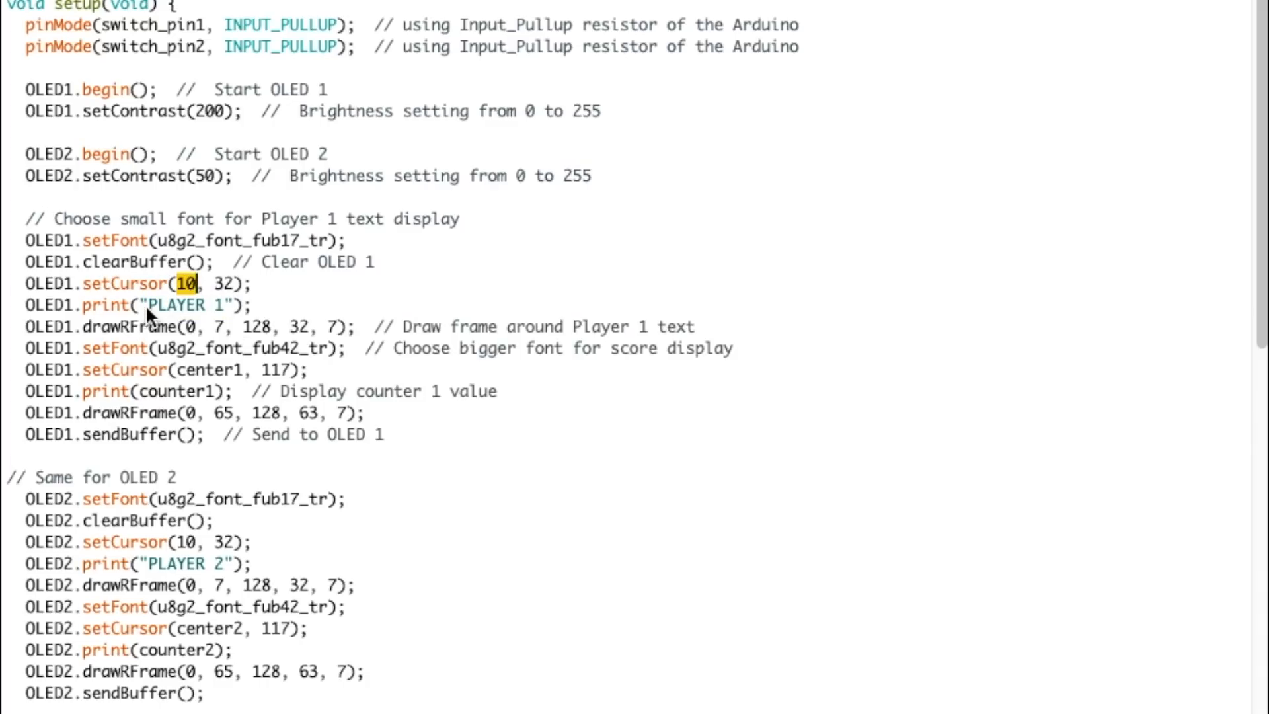
pyautogui.doubleClick(186, 305)
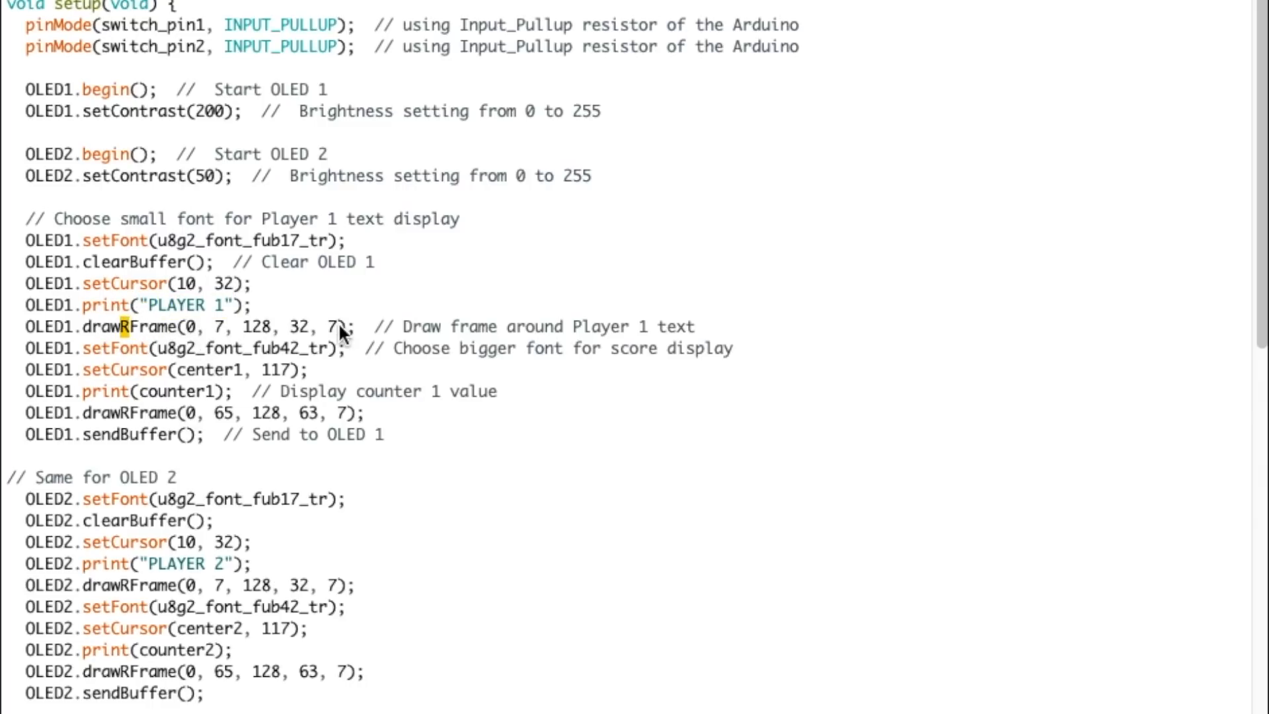
pyautogui.moveTo(142, 300)
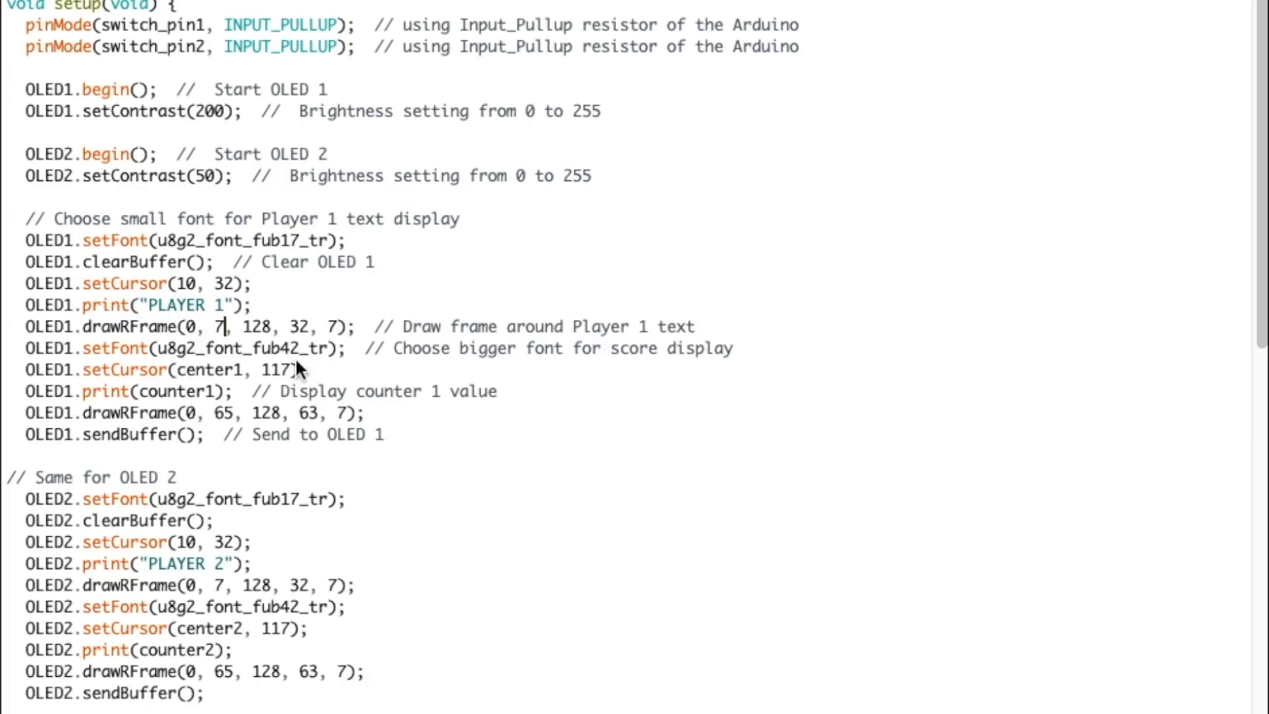
pyautogui.doubleClick(291, 327)
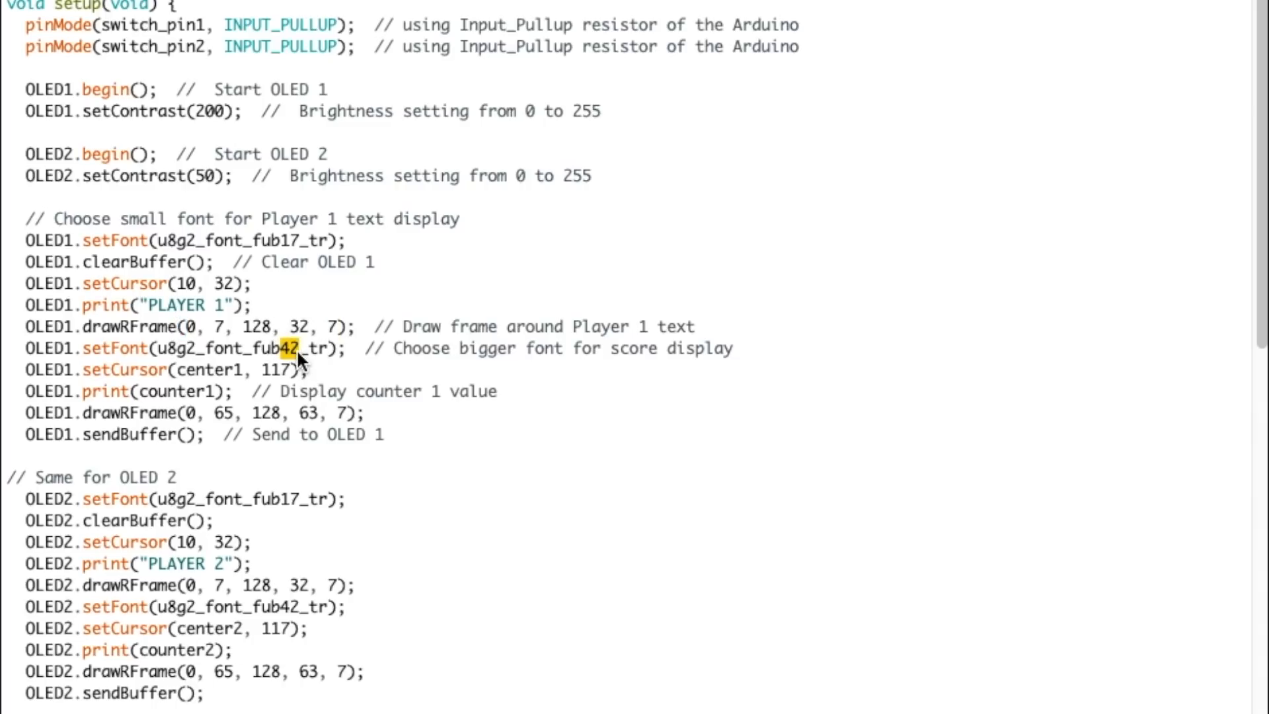
pyautogui.moveTo(182, 380)
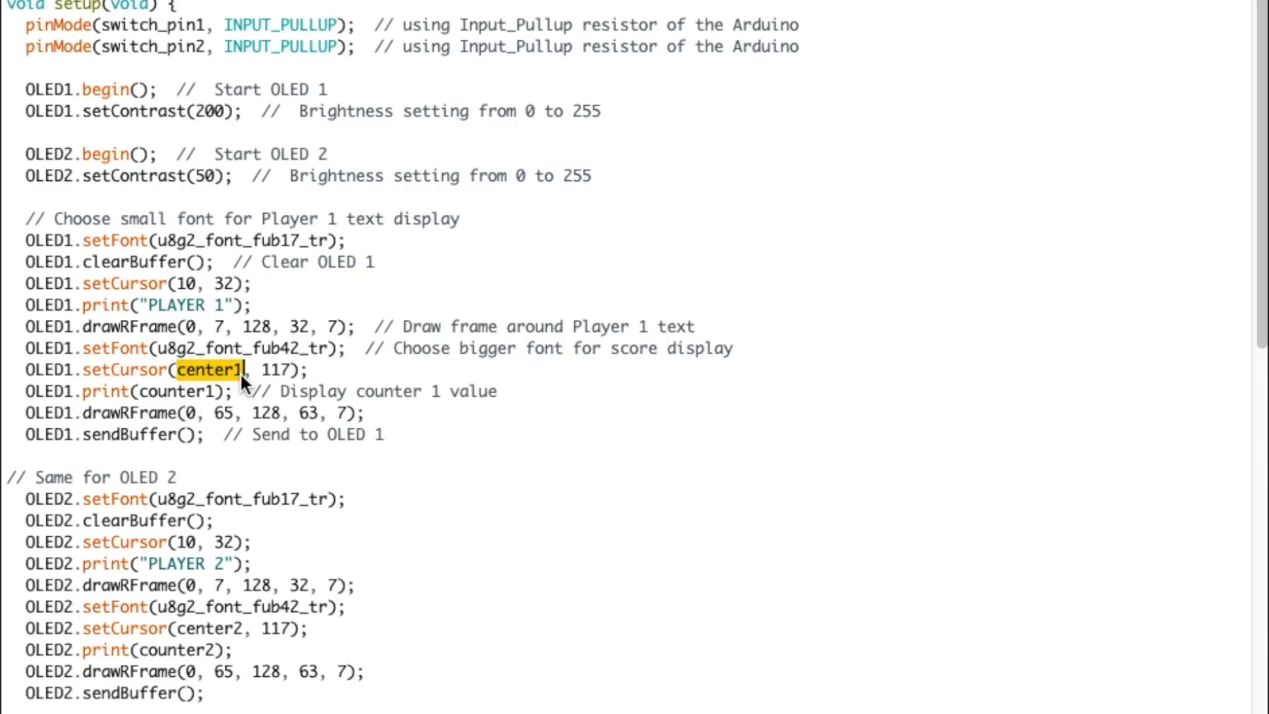
pyautogui.moveTo(267, 381)
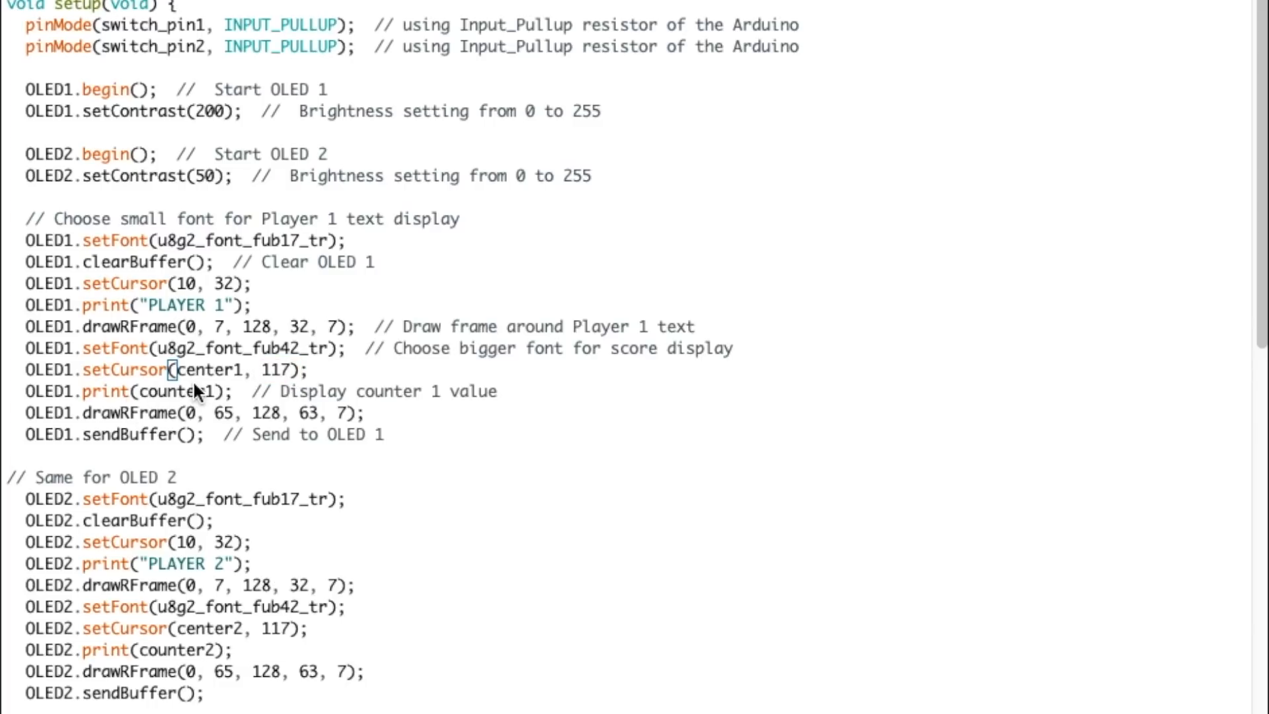
pyautogui.doubleClick(129, 413)
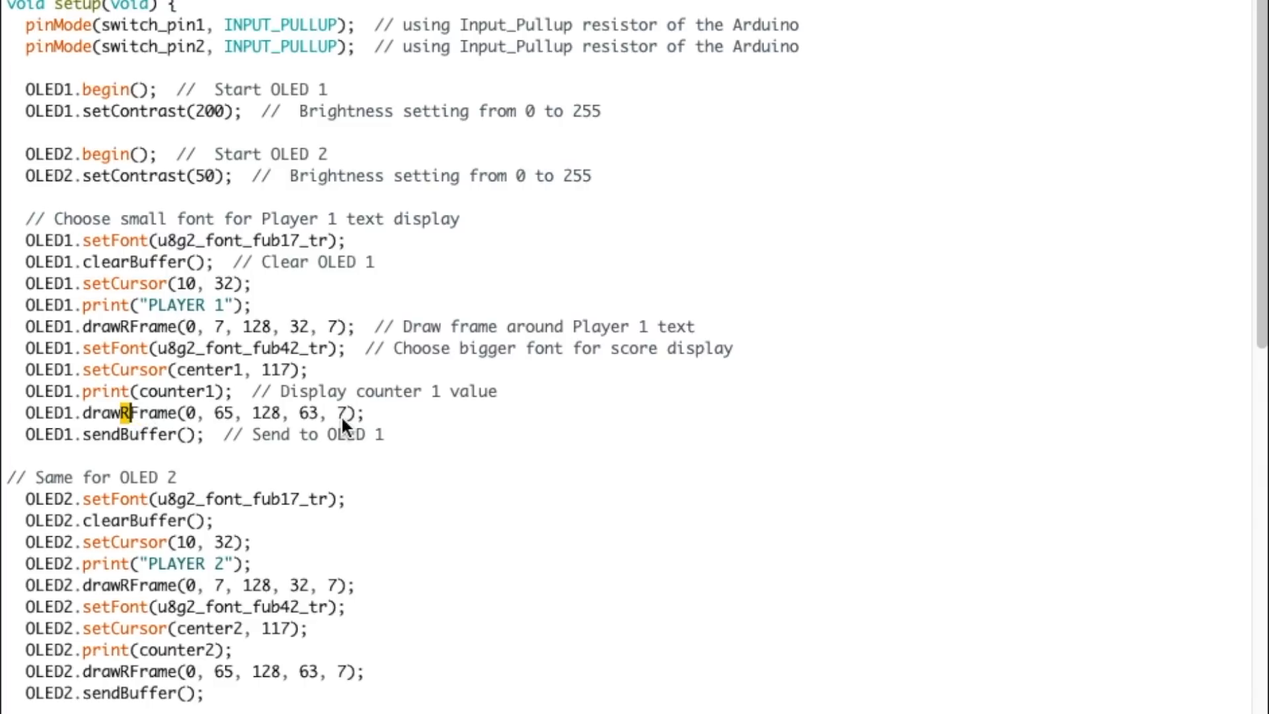
pyautogui.moveTo(195, 458)
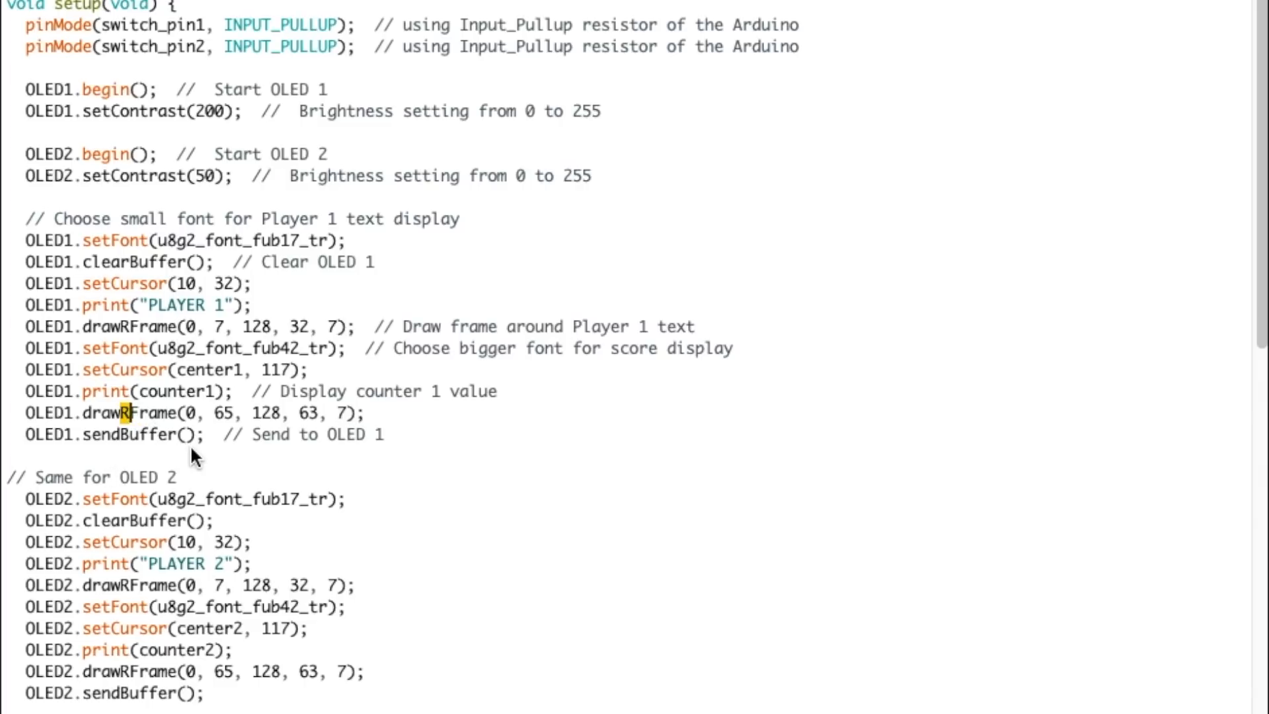
pyautogui.moveTo(145, 498); pyautogui.dragTo(202, 693)
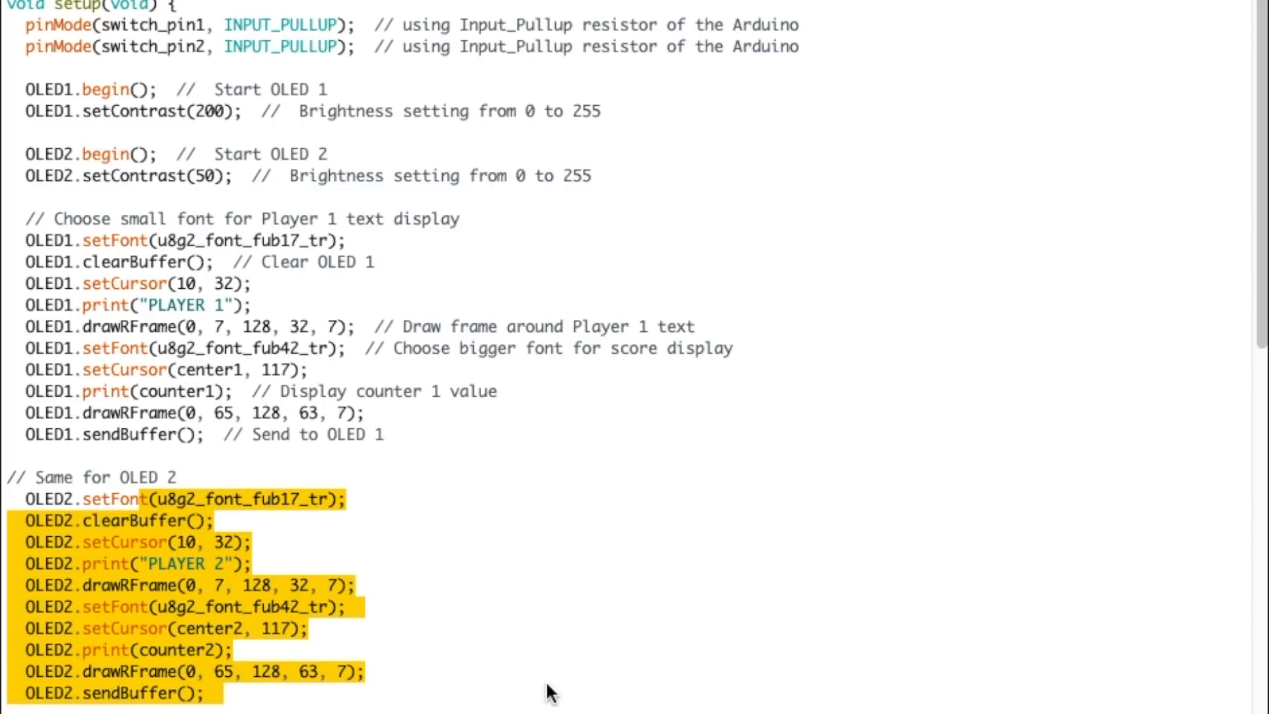
pyautogui.scroll(-3)
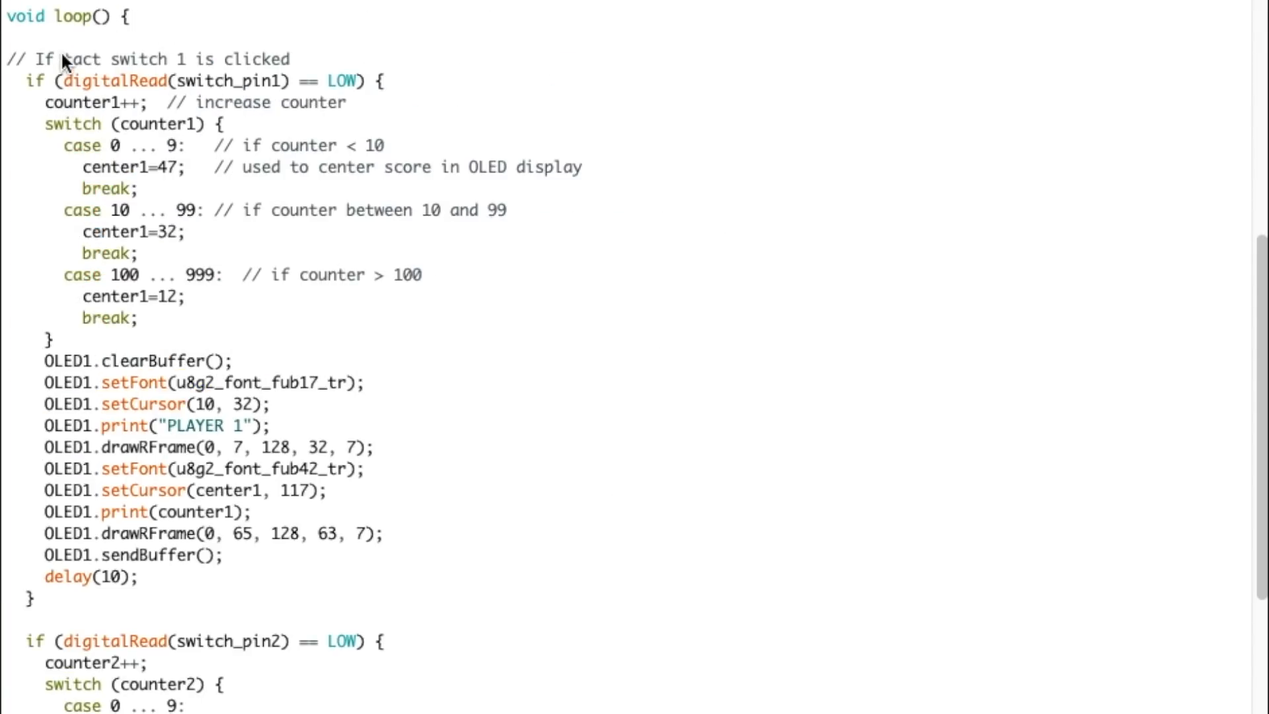
pyautogui.moveTo(251, 91)
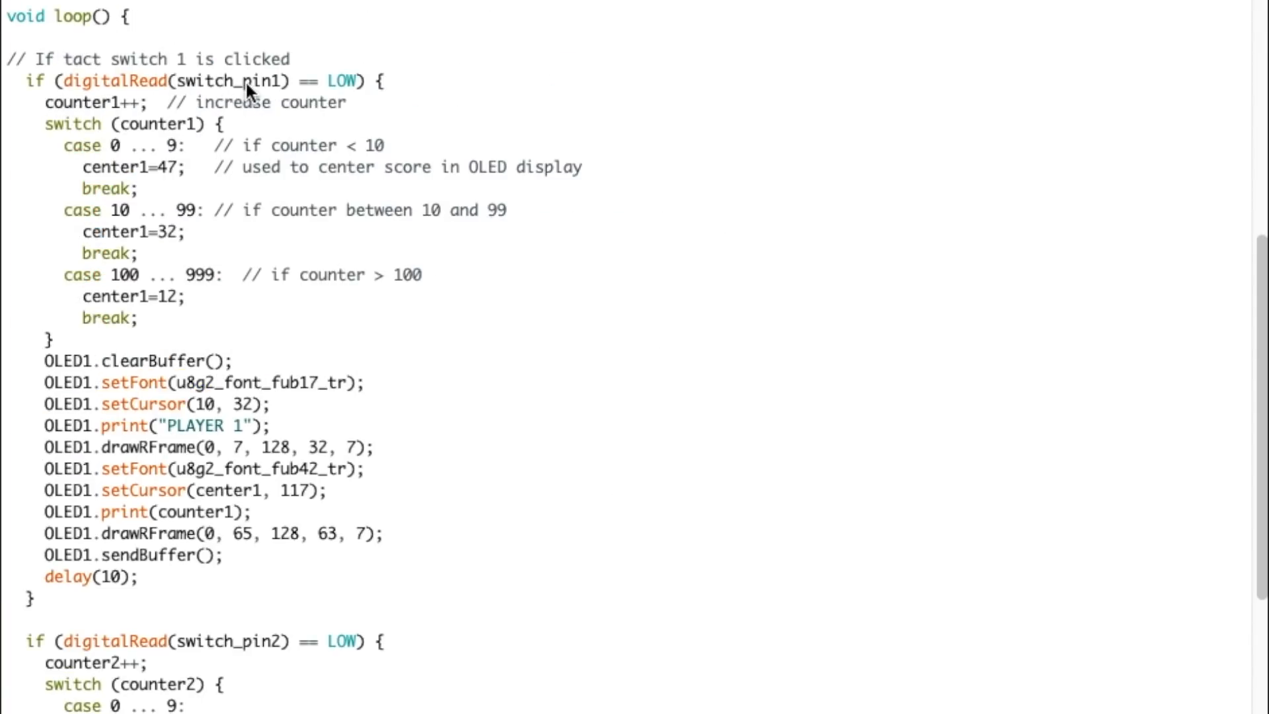
pyautogui.moveTo(161, 111)
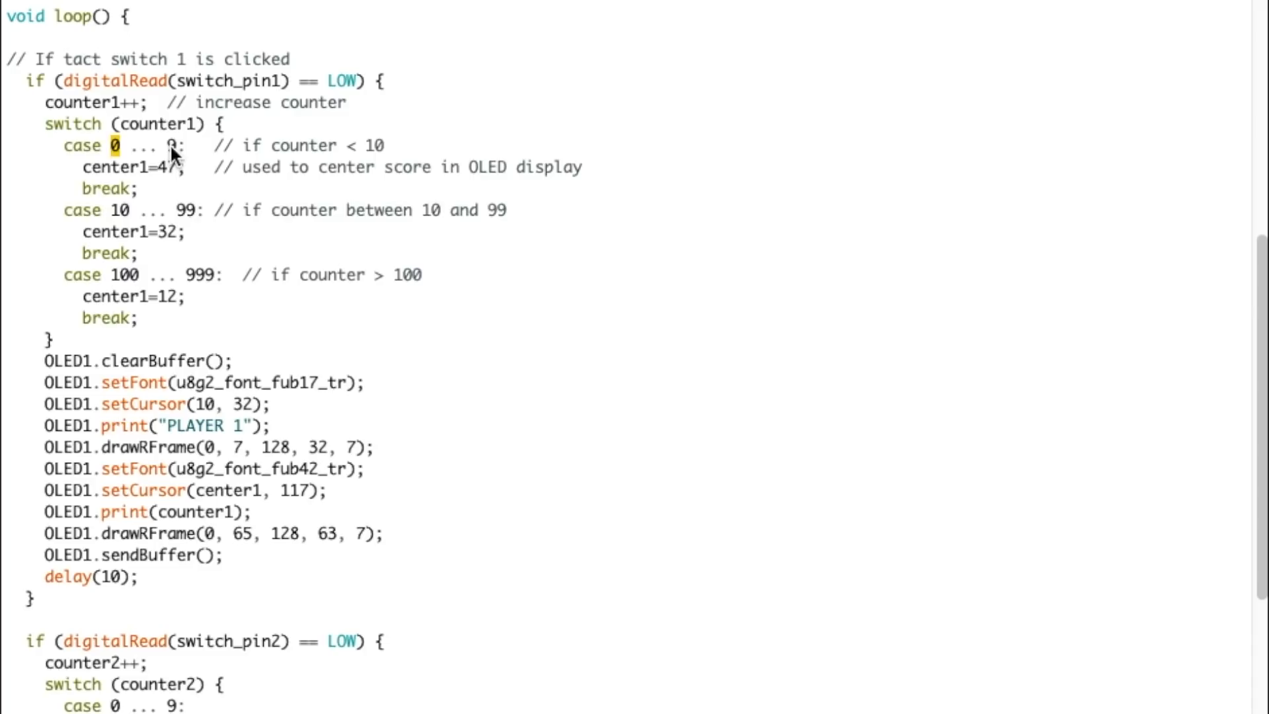
pyautogui.doubleClick(171, 168)
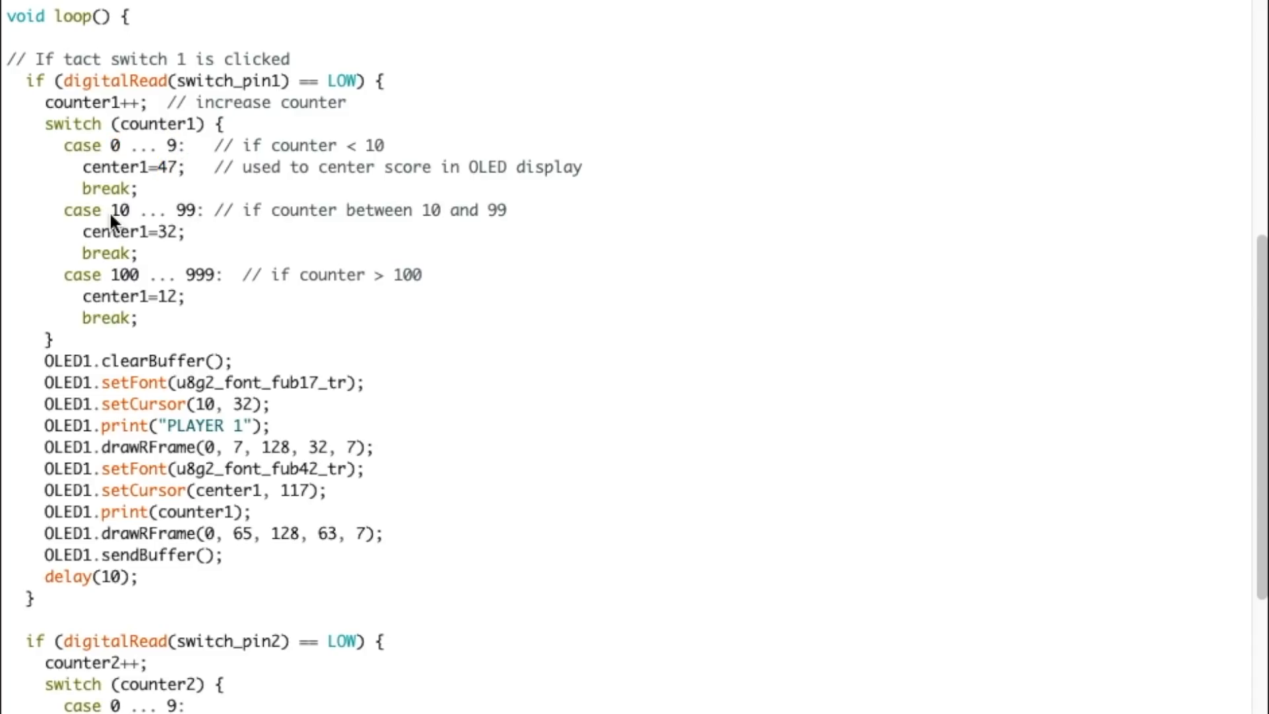
pyautogui.doubleClick(121, 210)
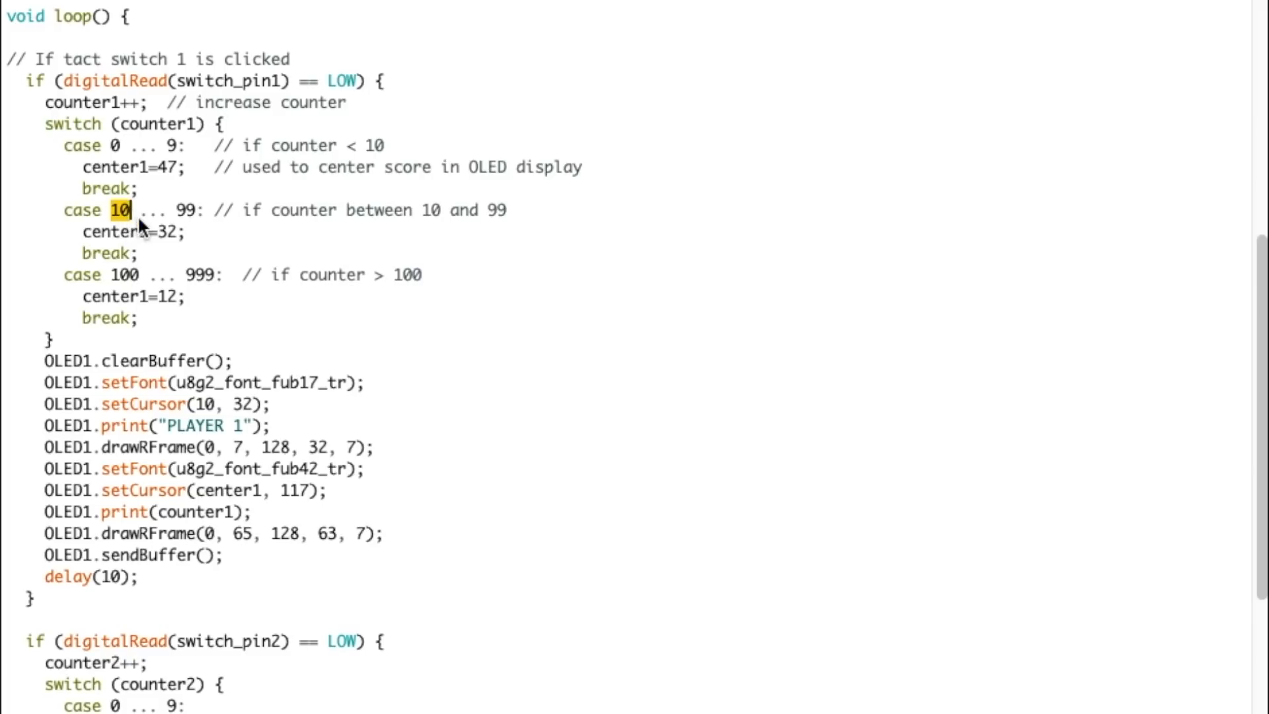
pyautogui.doubleClick(189, 210)
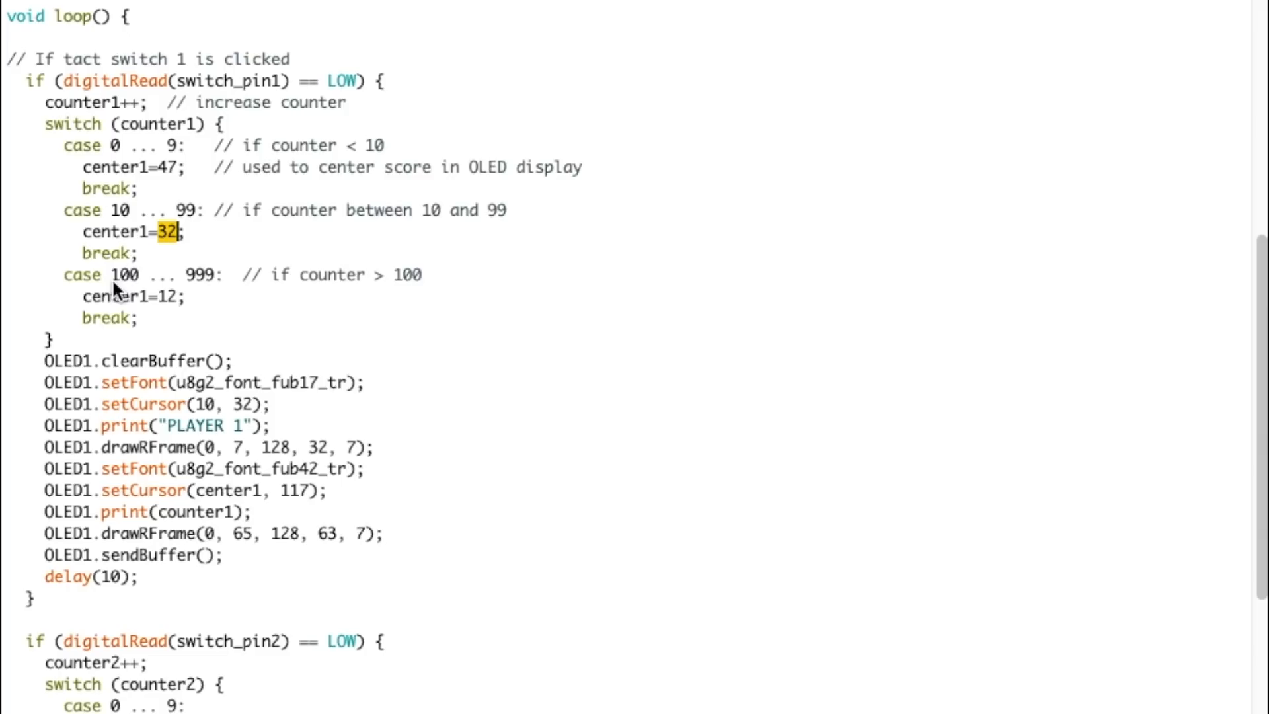
pyautogui.doubleClick(197, 275)
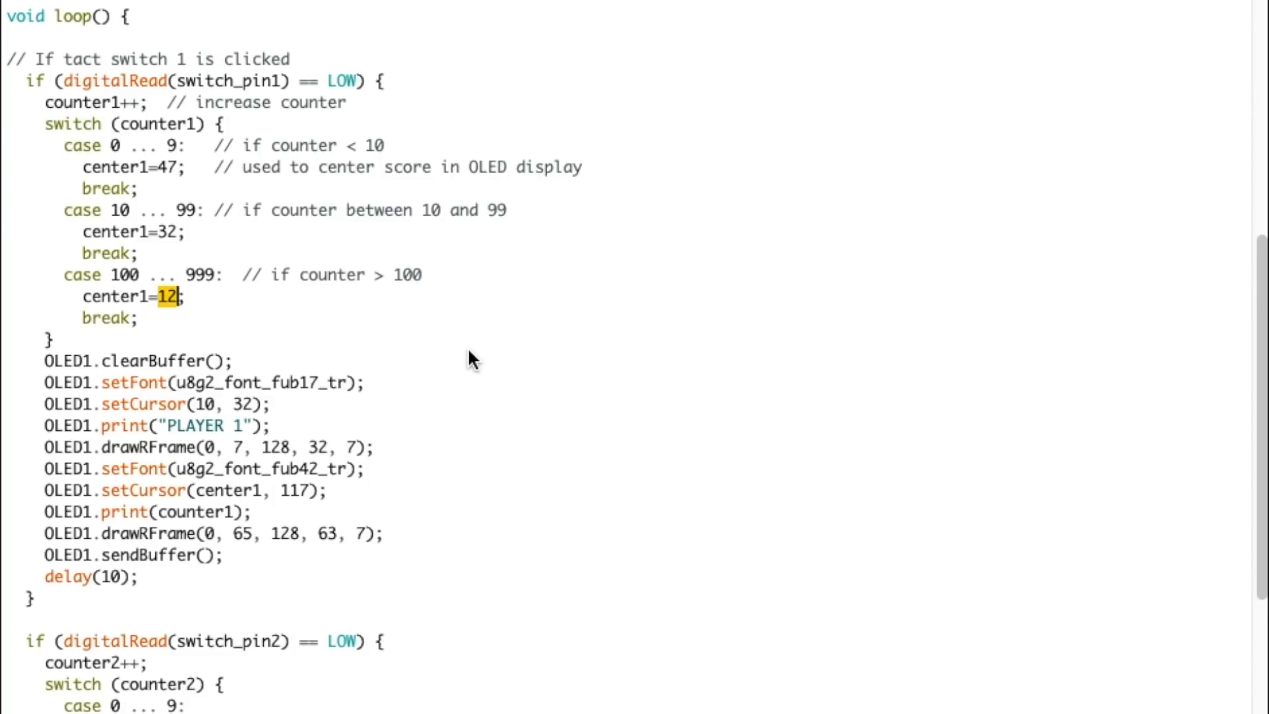
pyautogui.scroll(-3)
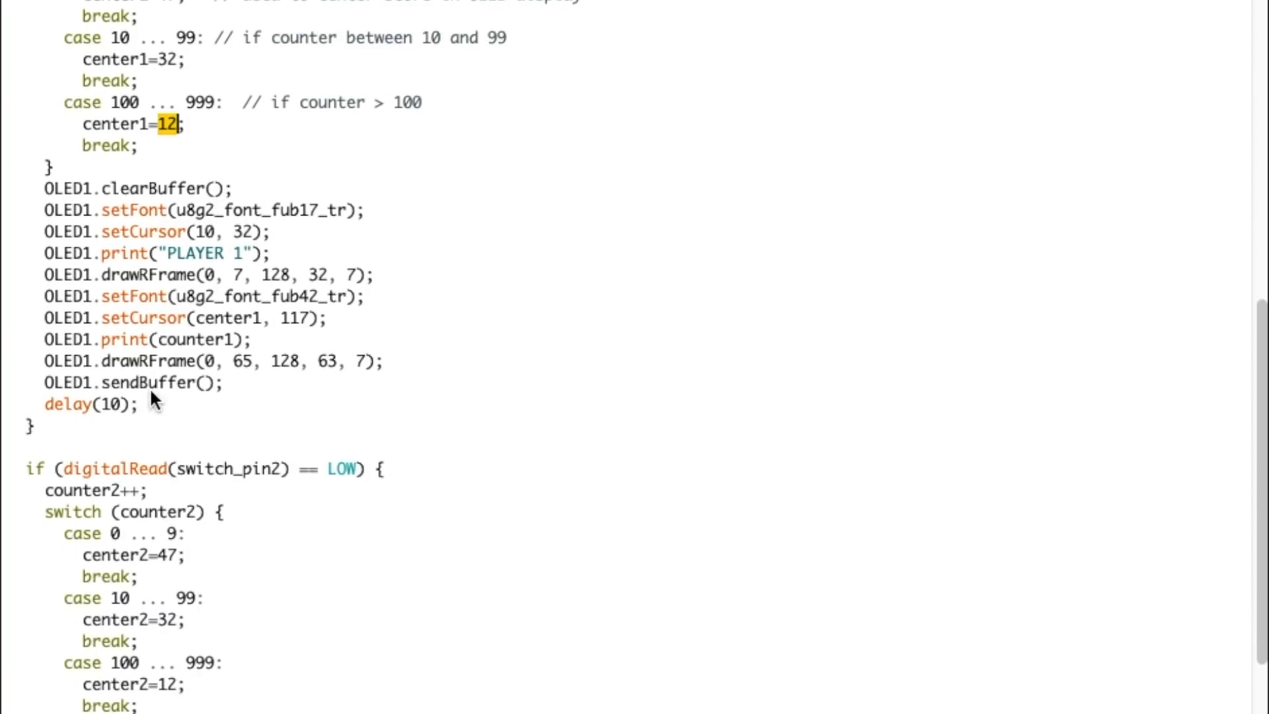
pyautogui.moveTo(279, 208)
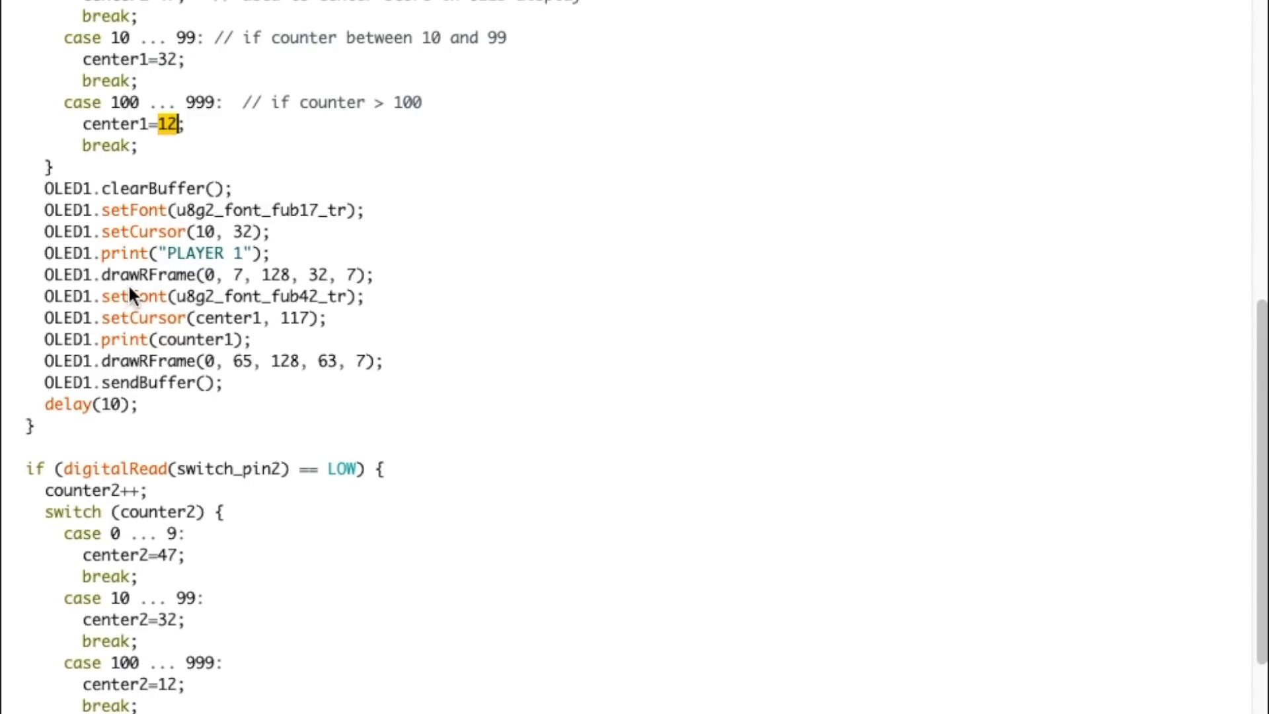
pyautogui.moveTo(210, 328)
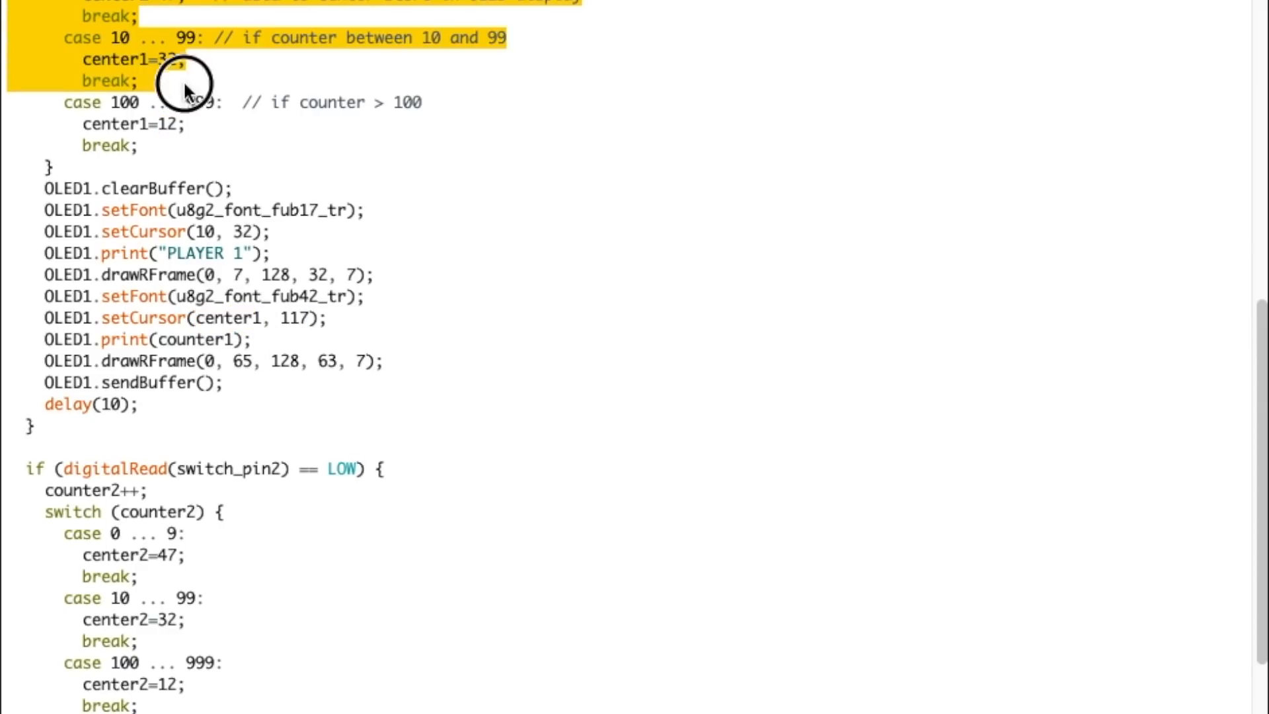
pyautogui.scroll(-3)
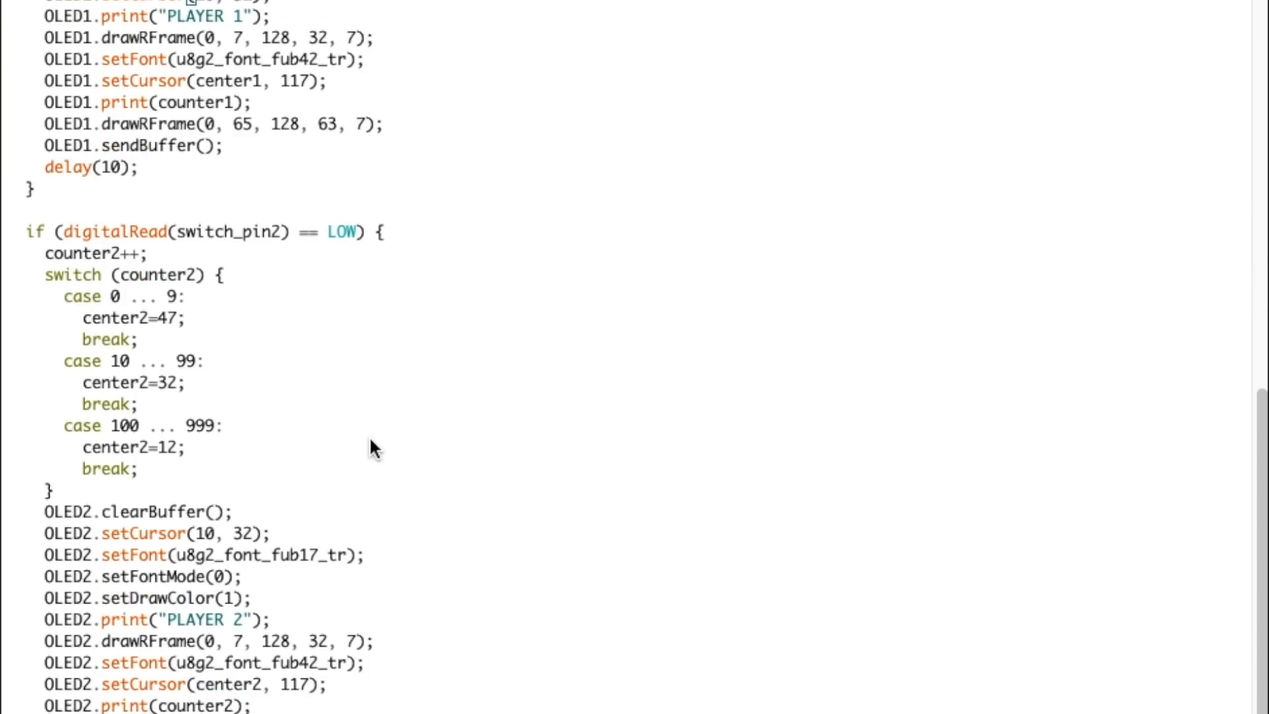
pyautogui.moveTo(212, 231); pyautogui.dragTo(183, 446)
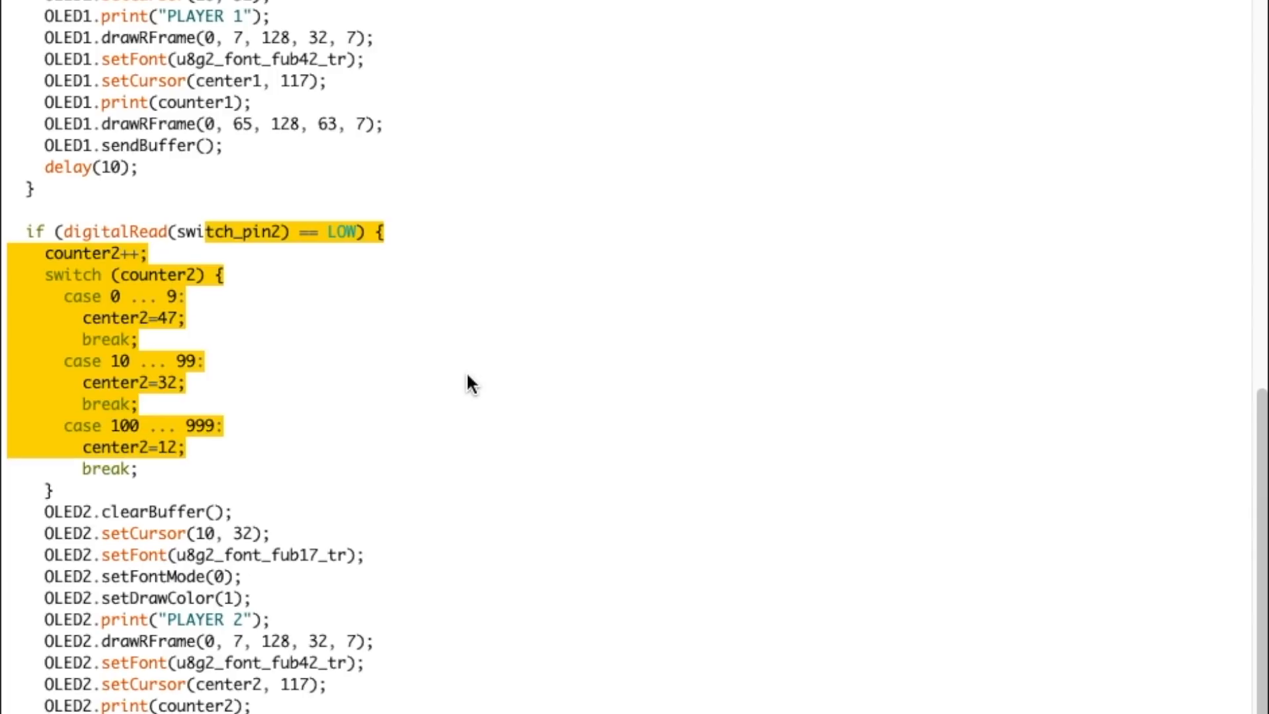
pyautogui.scroll(-3)
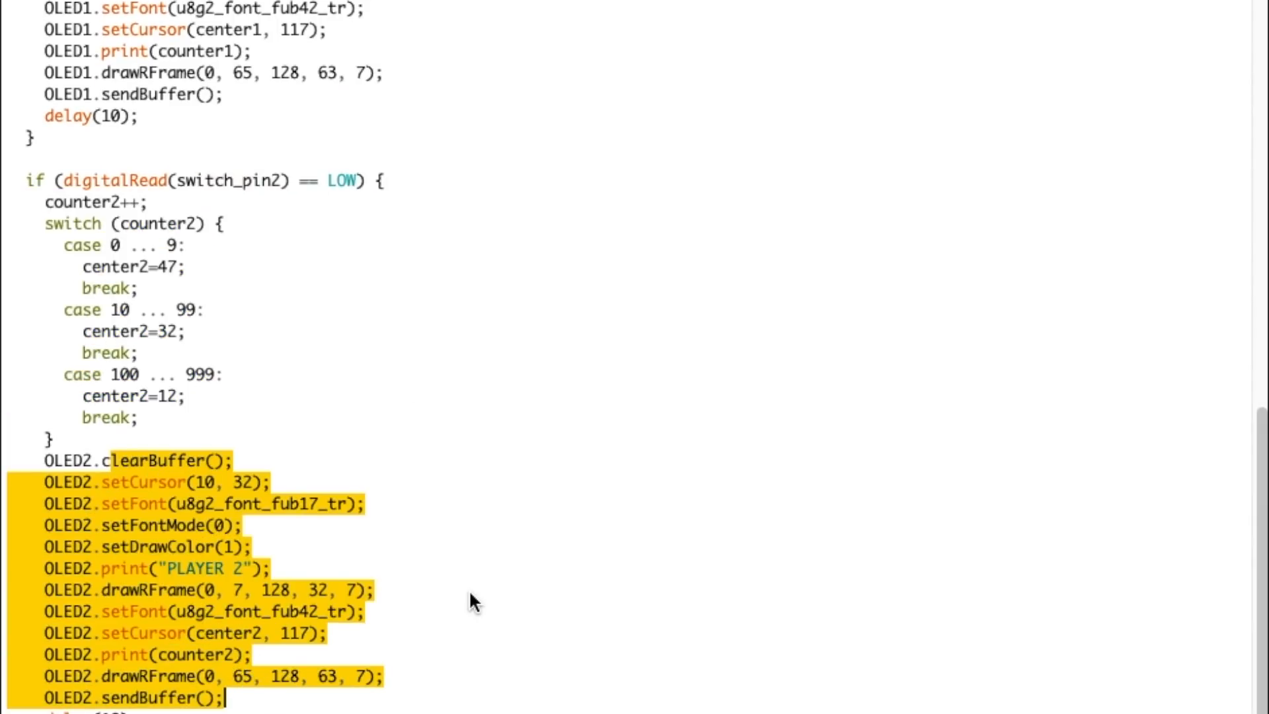
pyautogui.scroll(3)
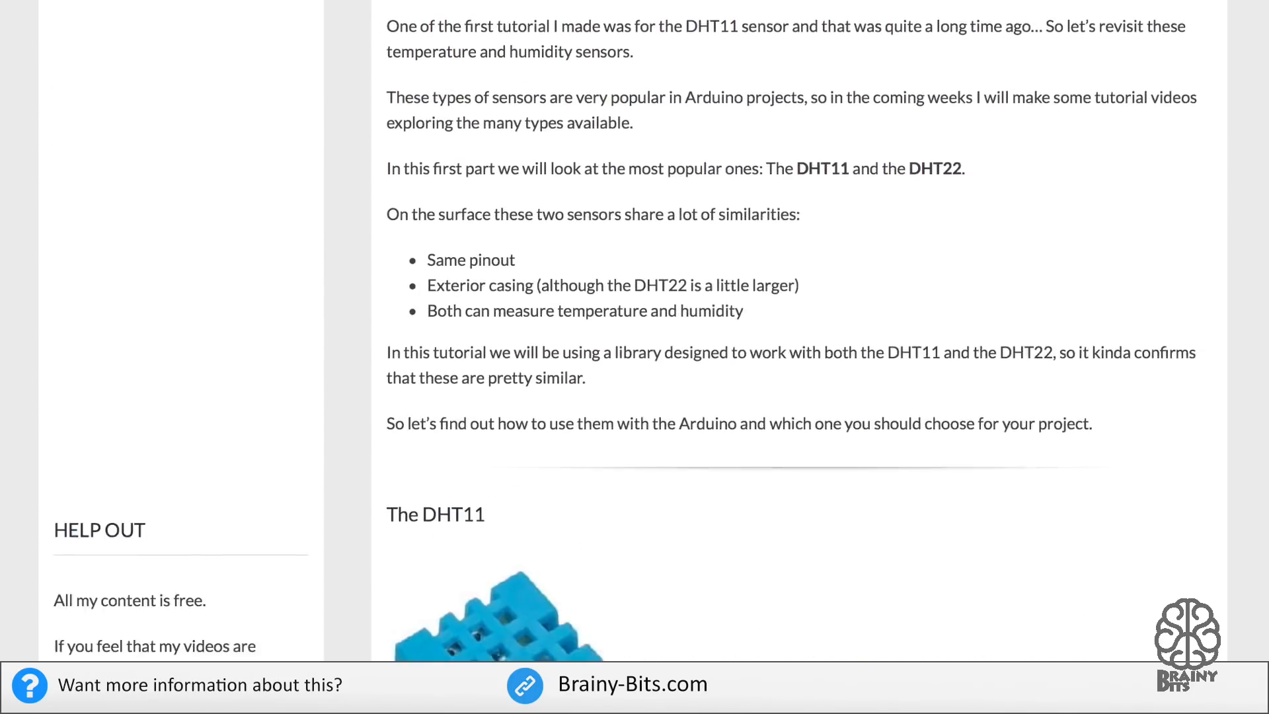
pyautogui.scroll(-3)
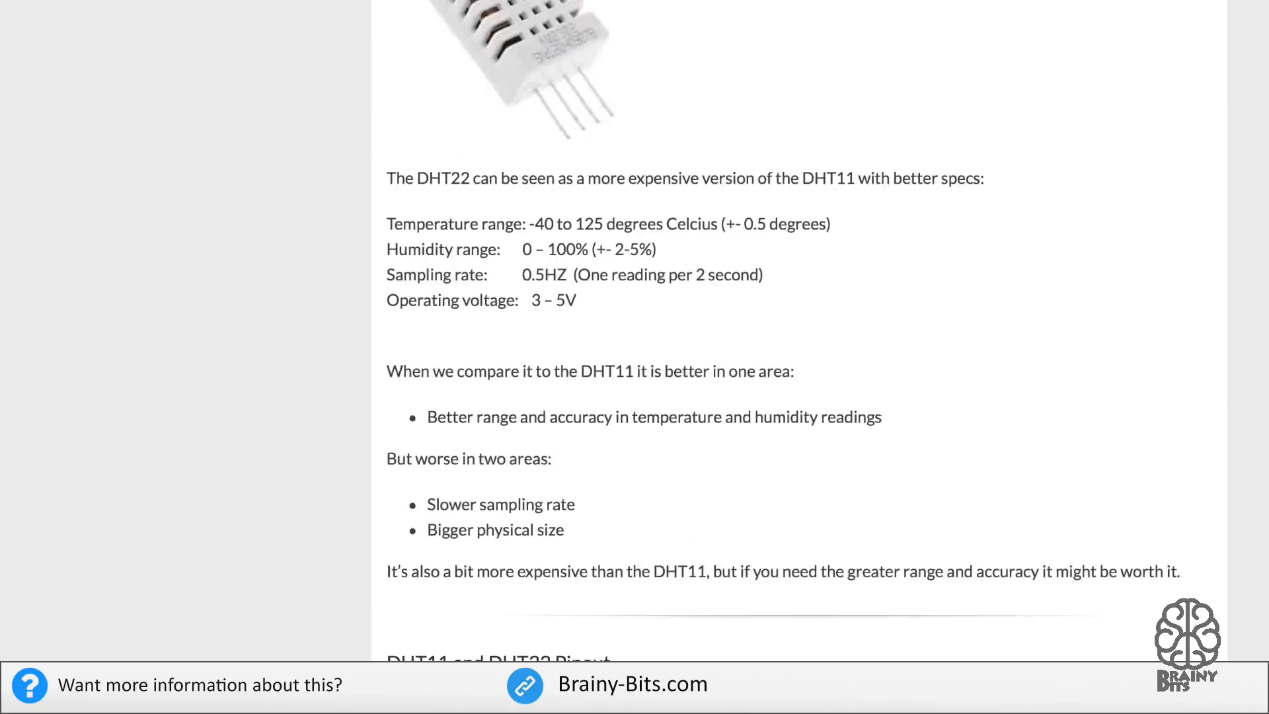
pyautogui.scroll(-3)
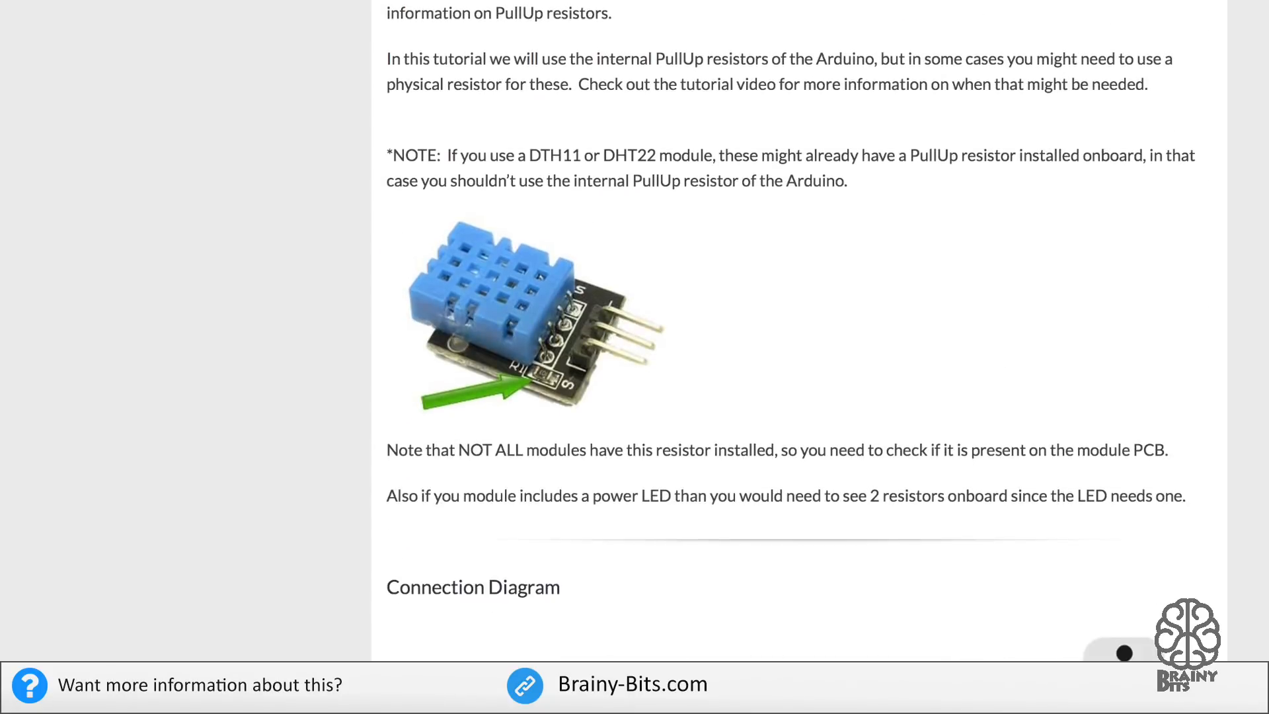
pyautogui.scroll(-3)
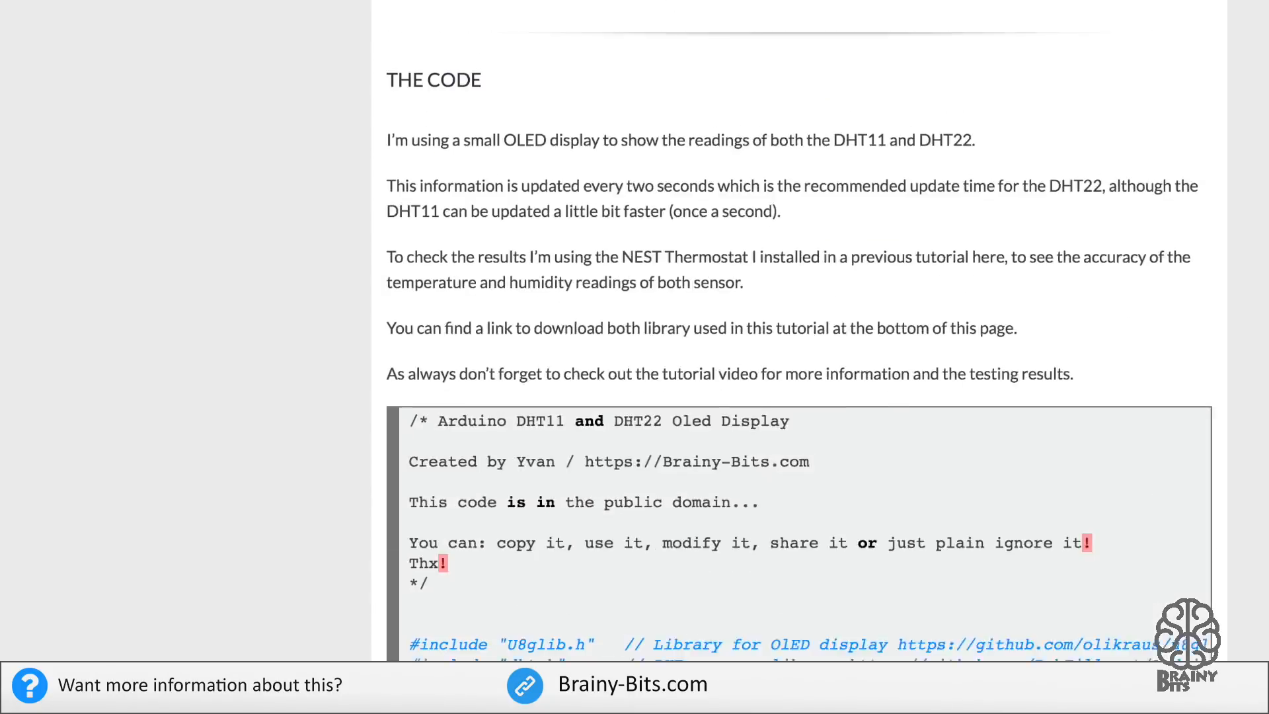